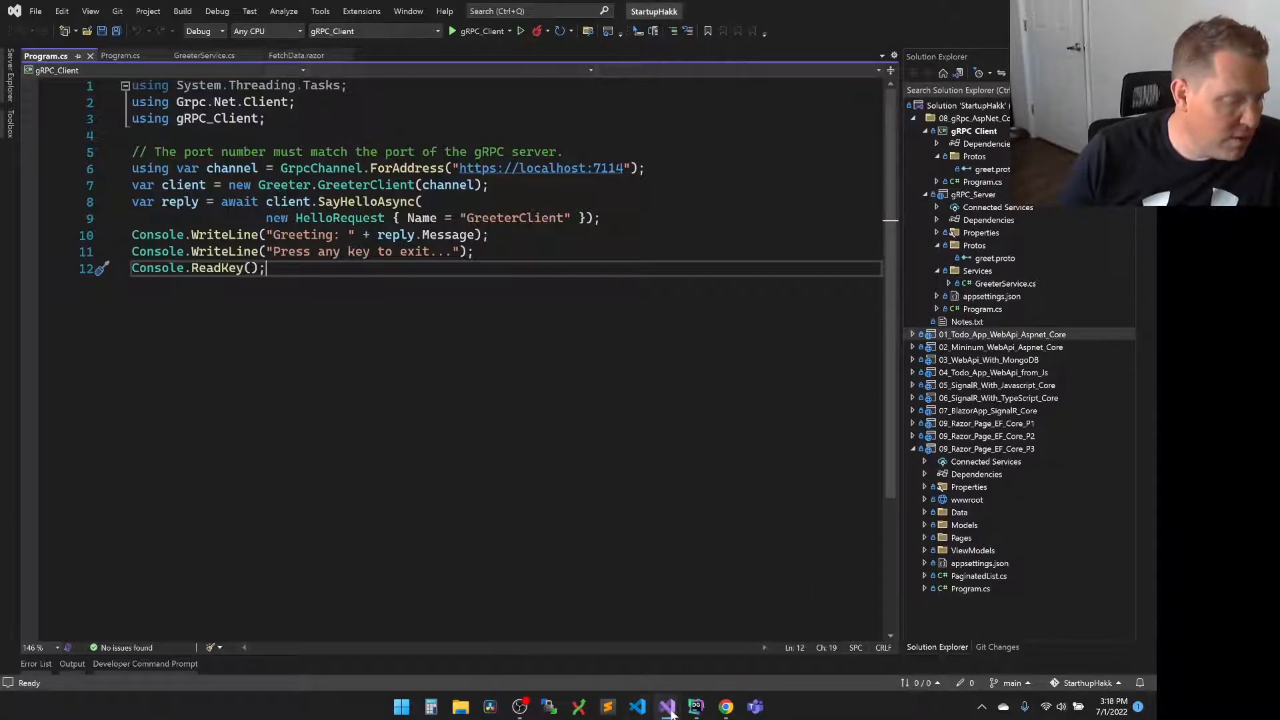
# Close all open code files so the editor area is empty
pyautogui.click(974, 195)
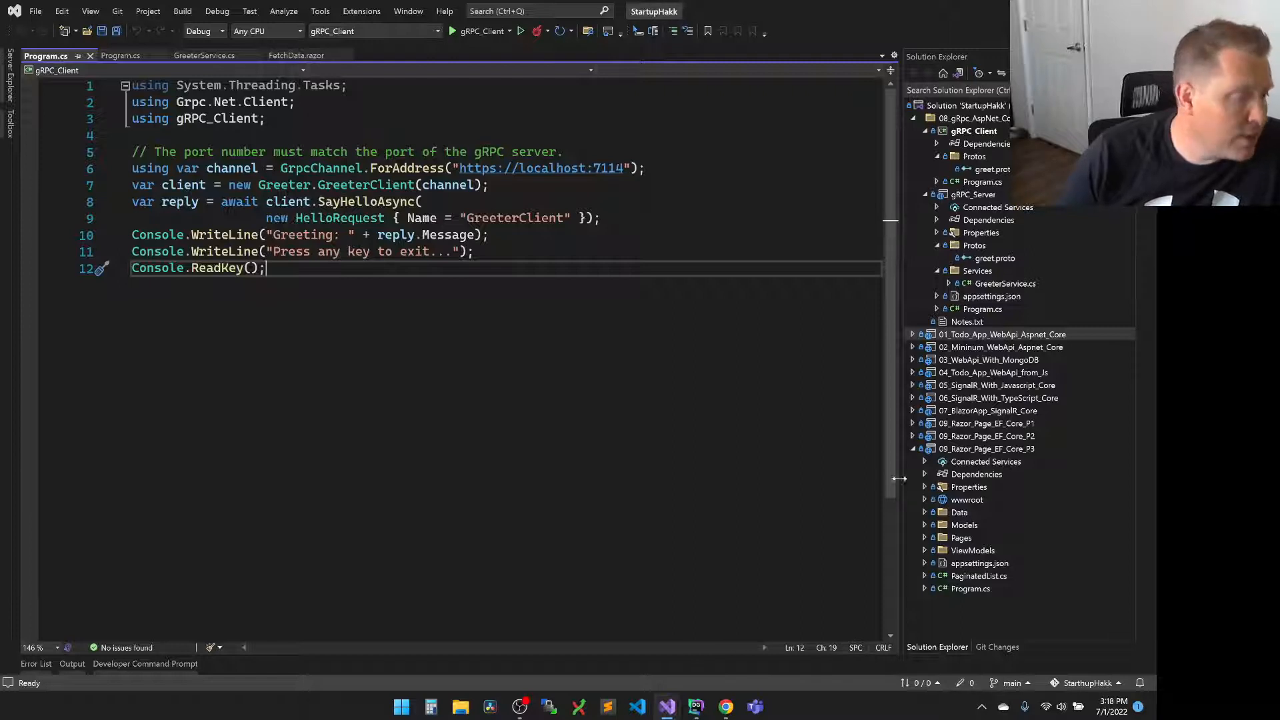
pyautogui.moveTo(898, 479)
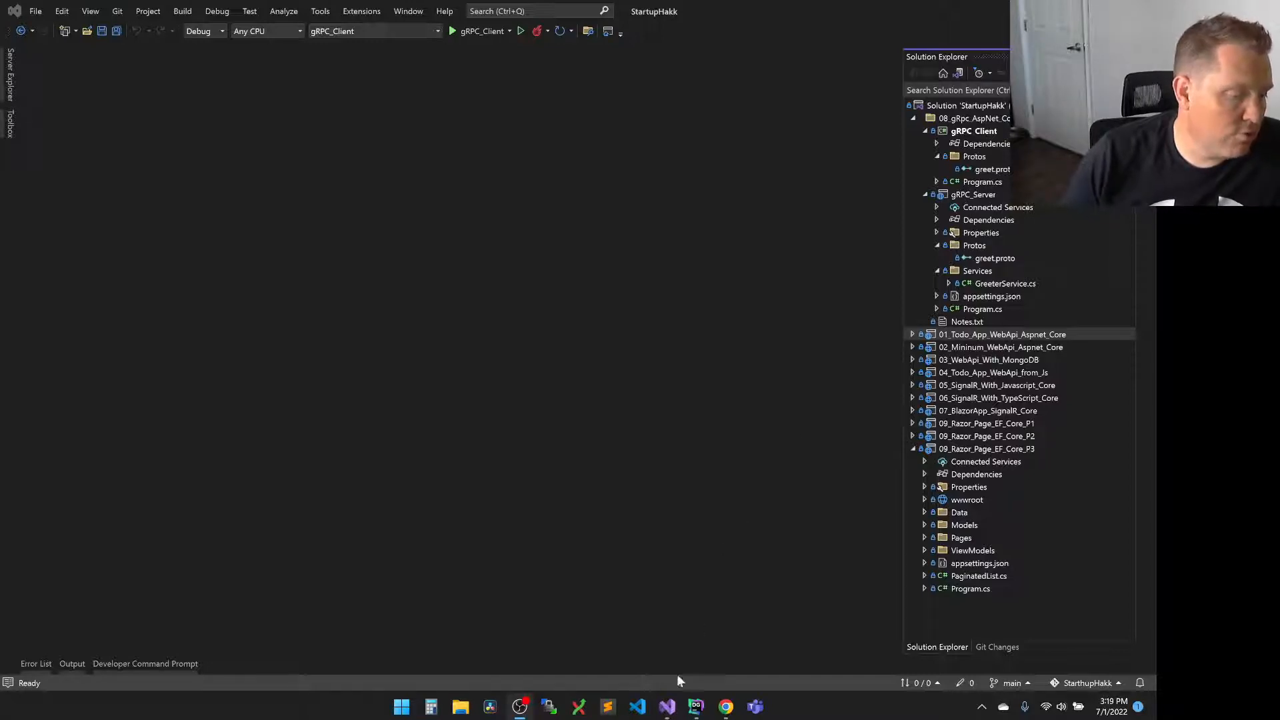
# Set gRPC_Server as the startup project and switch to the other Visual Studio instance
pyautogui.click(974, 195)
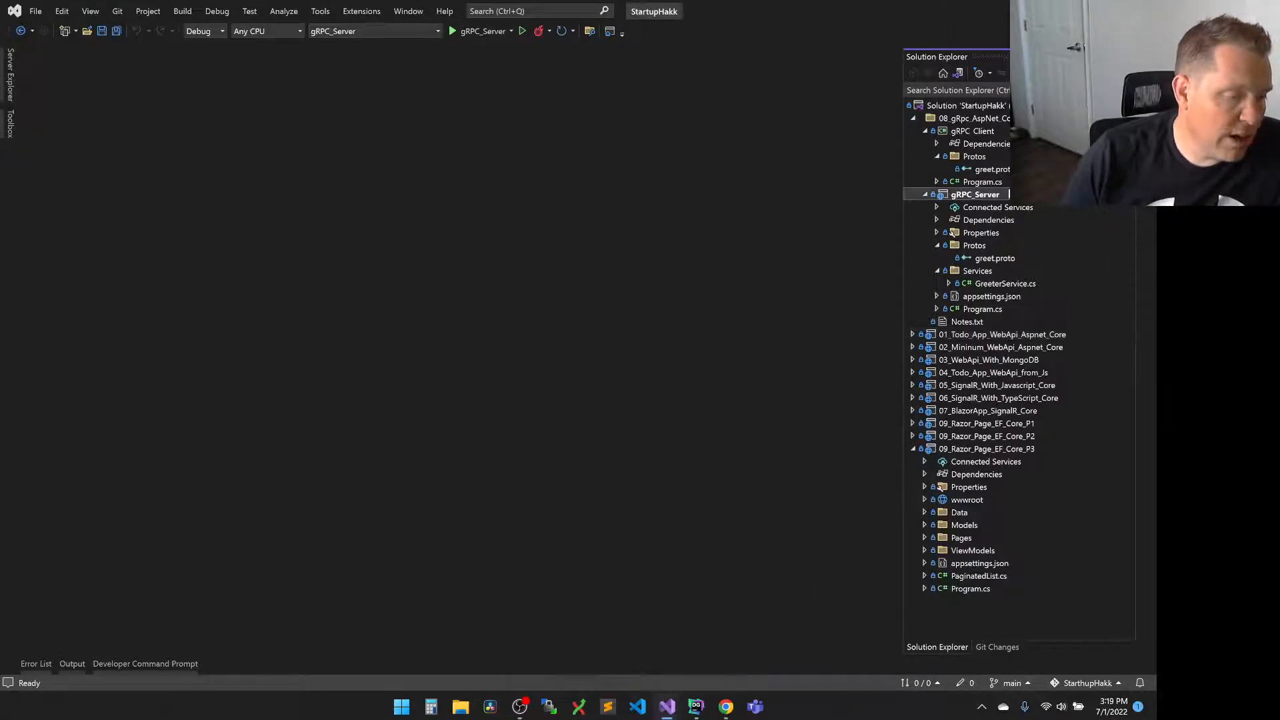
pyautogui.moveTo(667, 707)
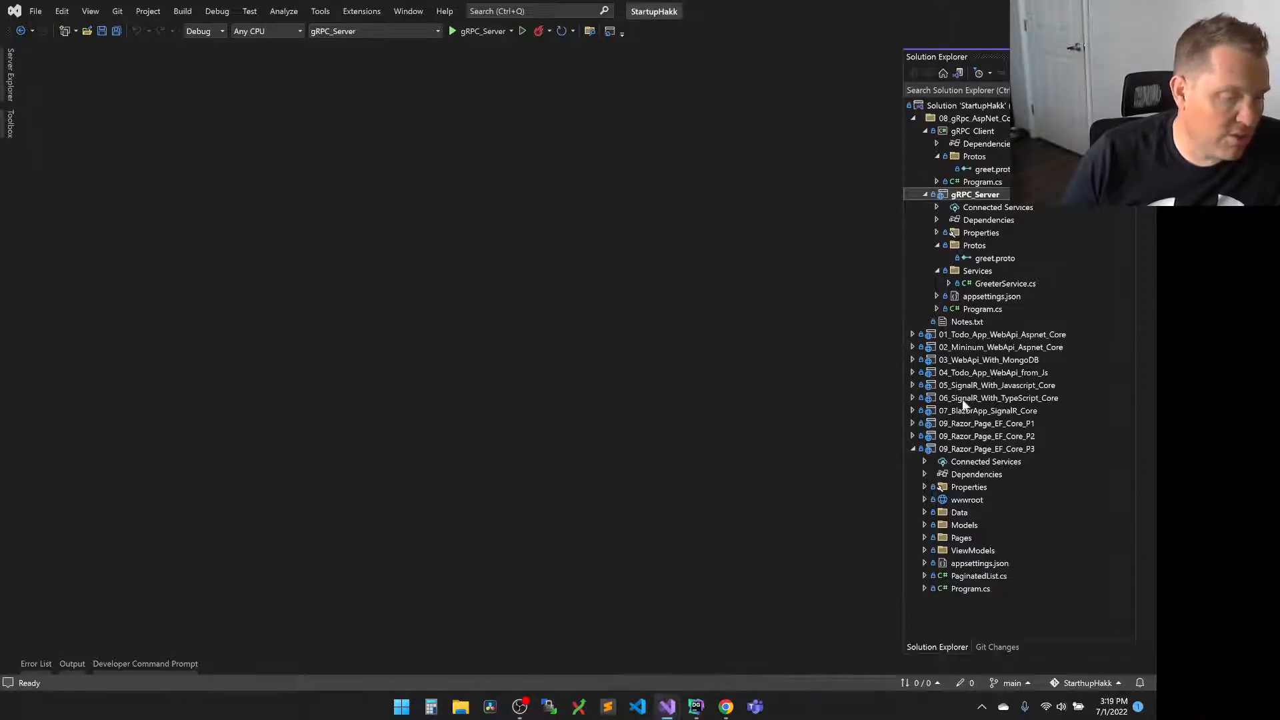
pyautogui.moveTo(890, 519)
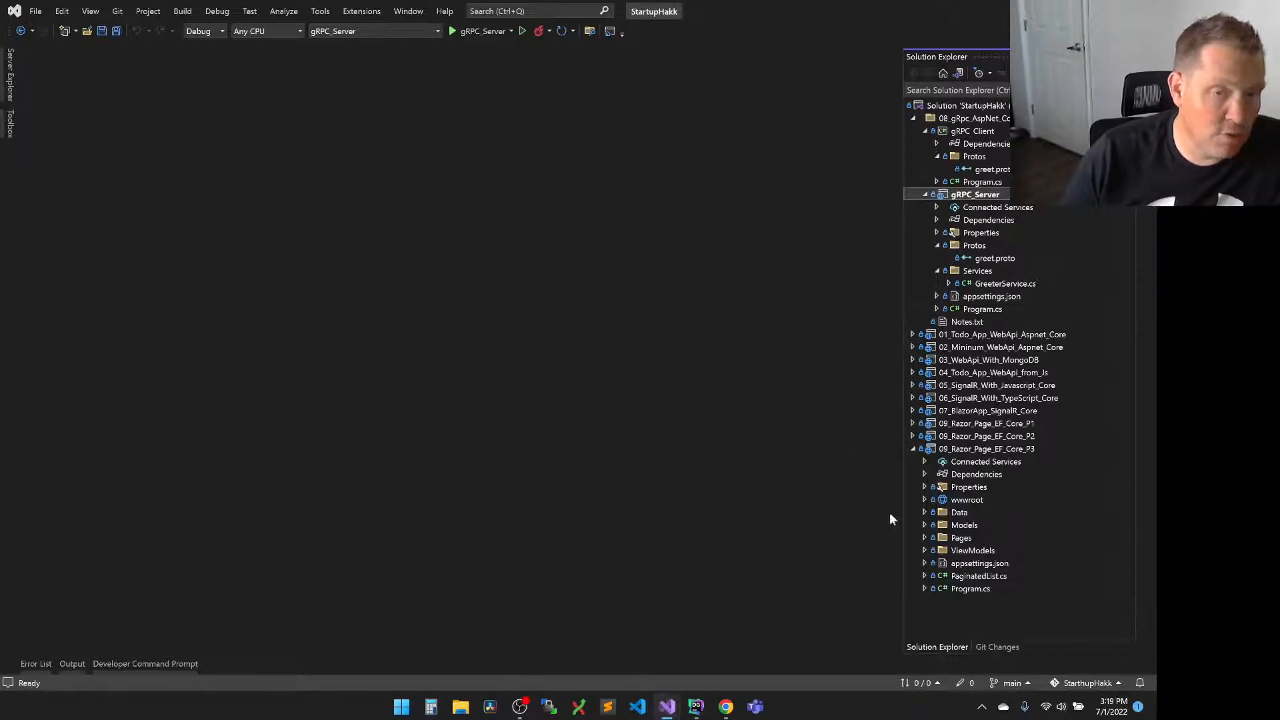
pyautogui.moveTo(667, 707)
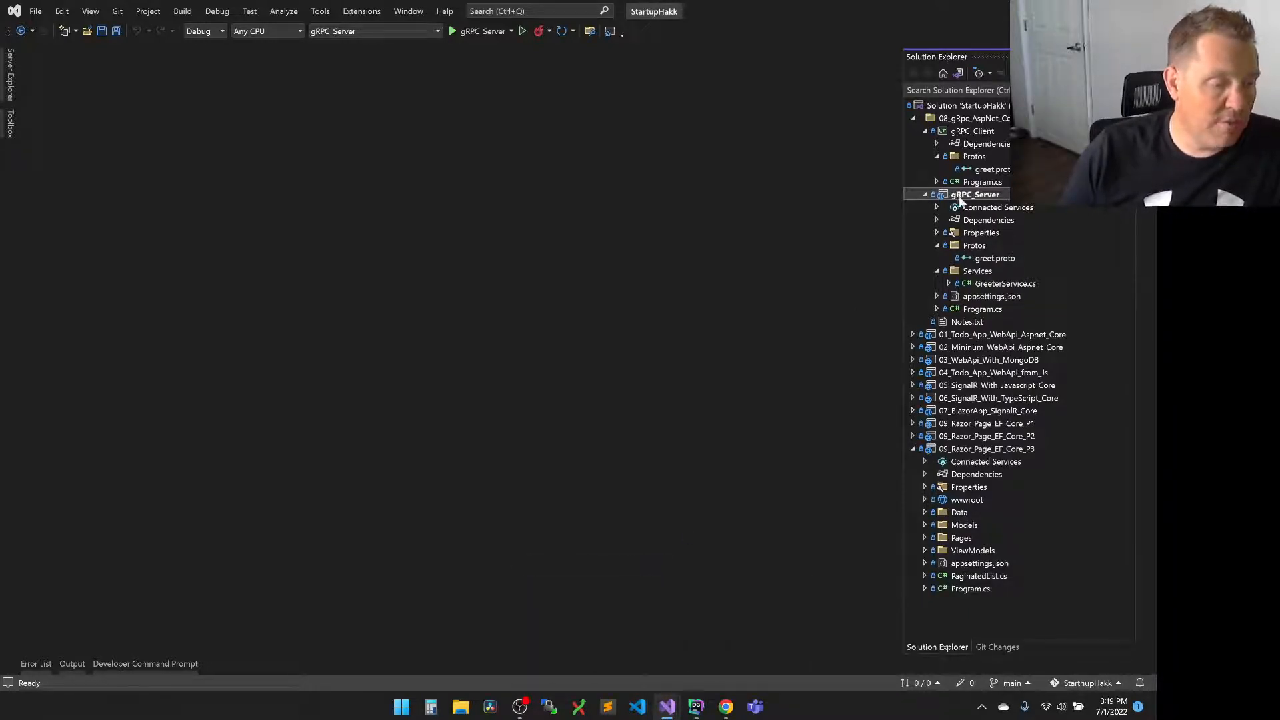
pyautogui.rightClick(975, 194)
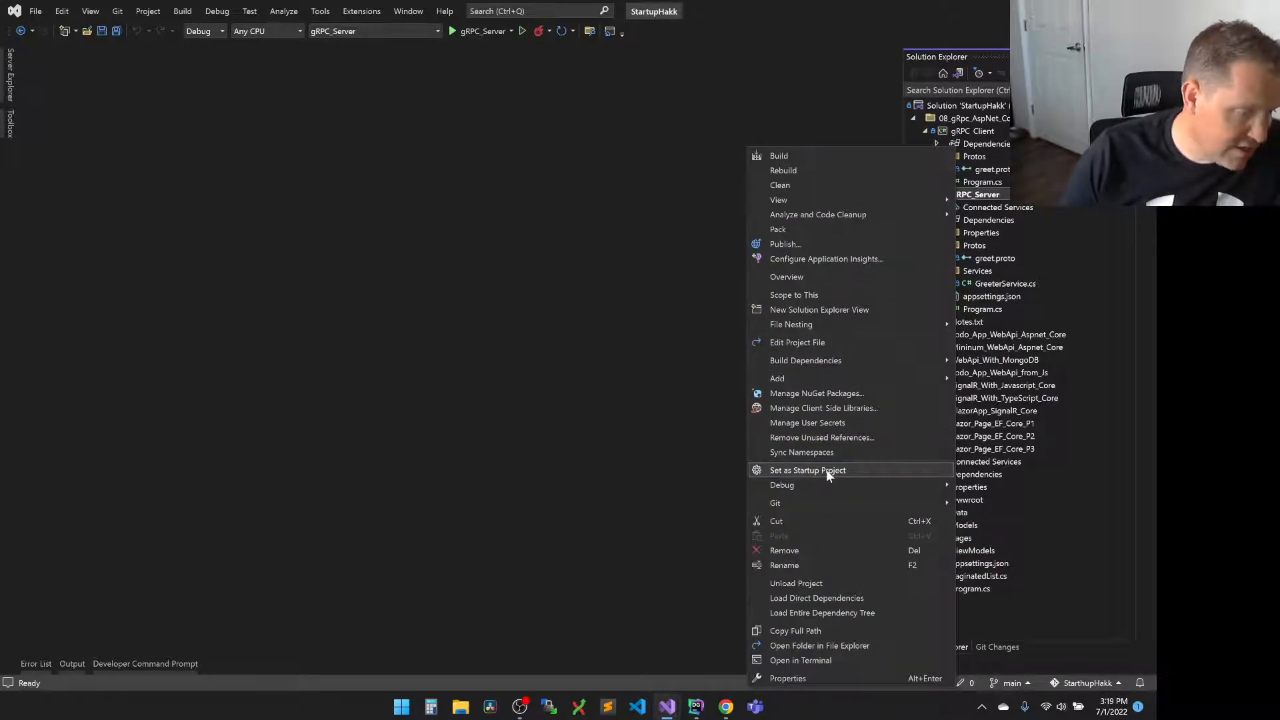
pyautogui.click(807, 470)
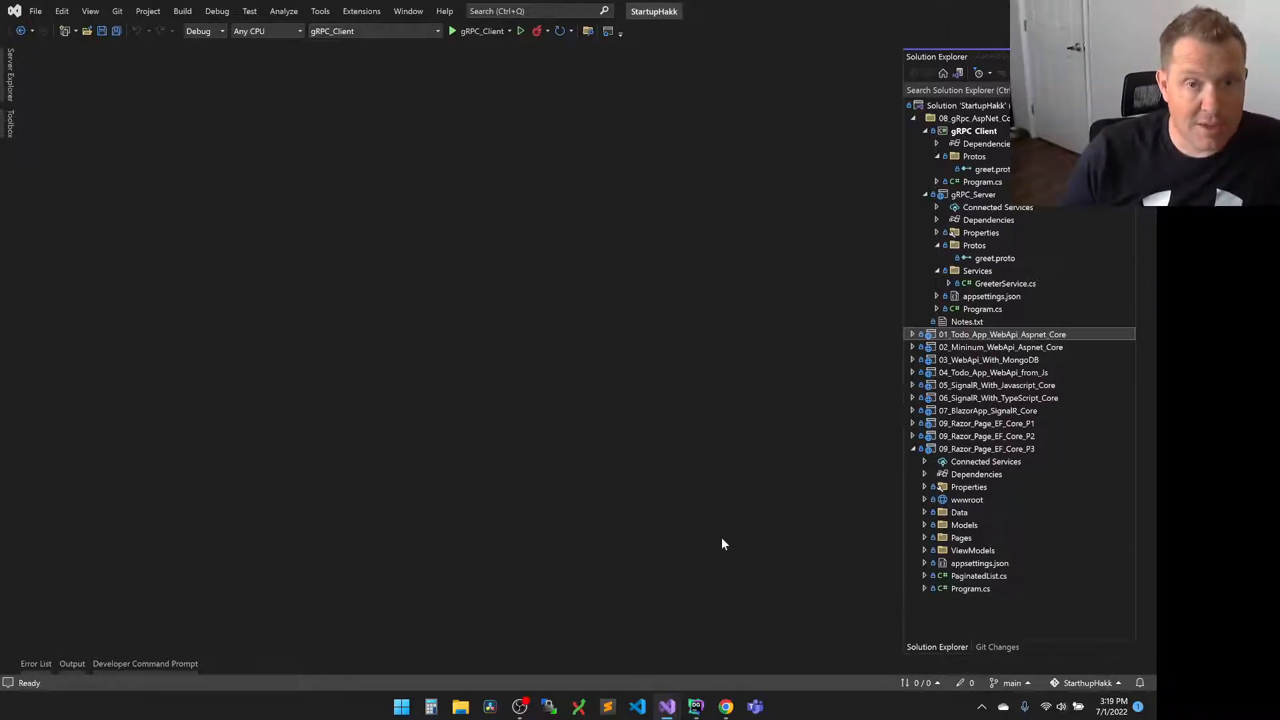
pyautogui.moveTo(694, 639)
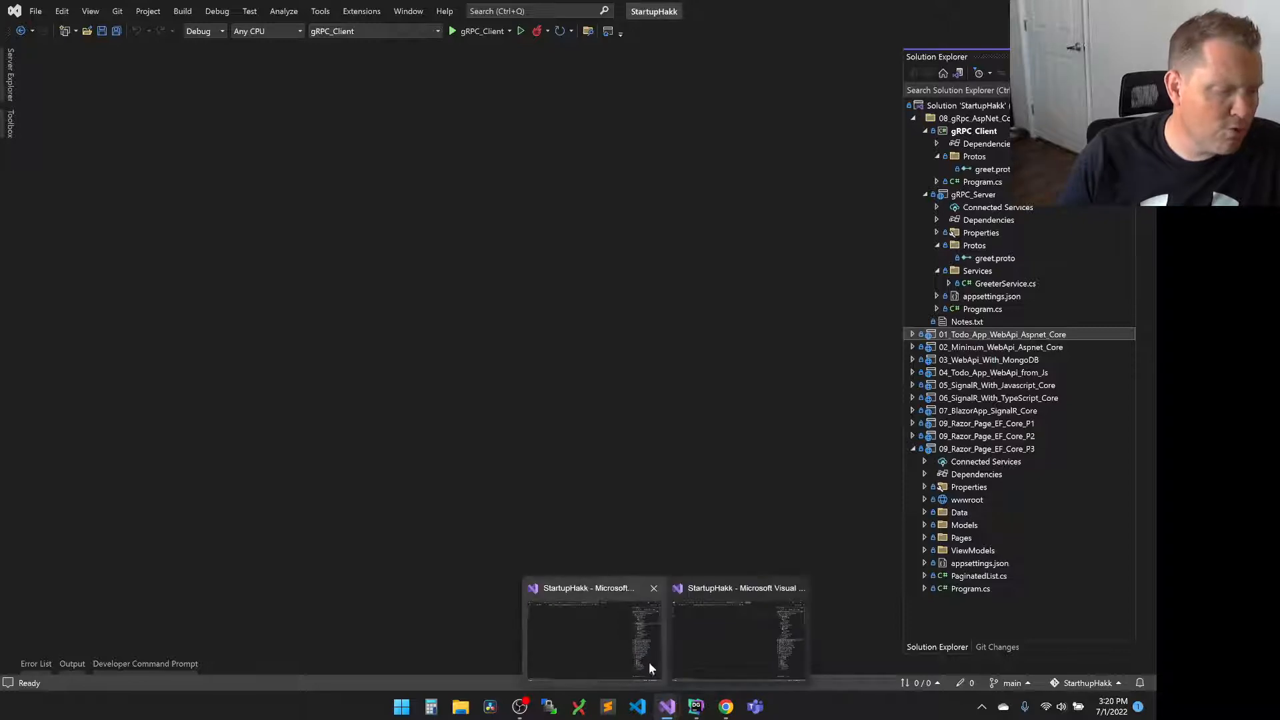
pyautogui.click(974, 195)
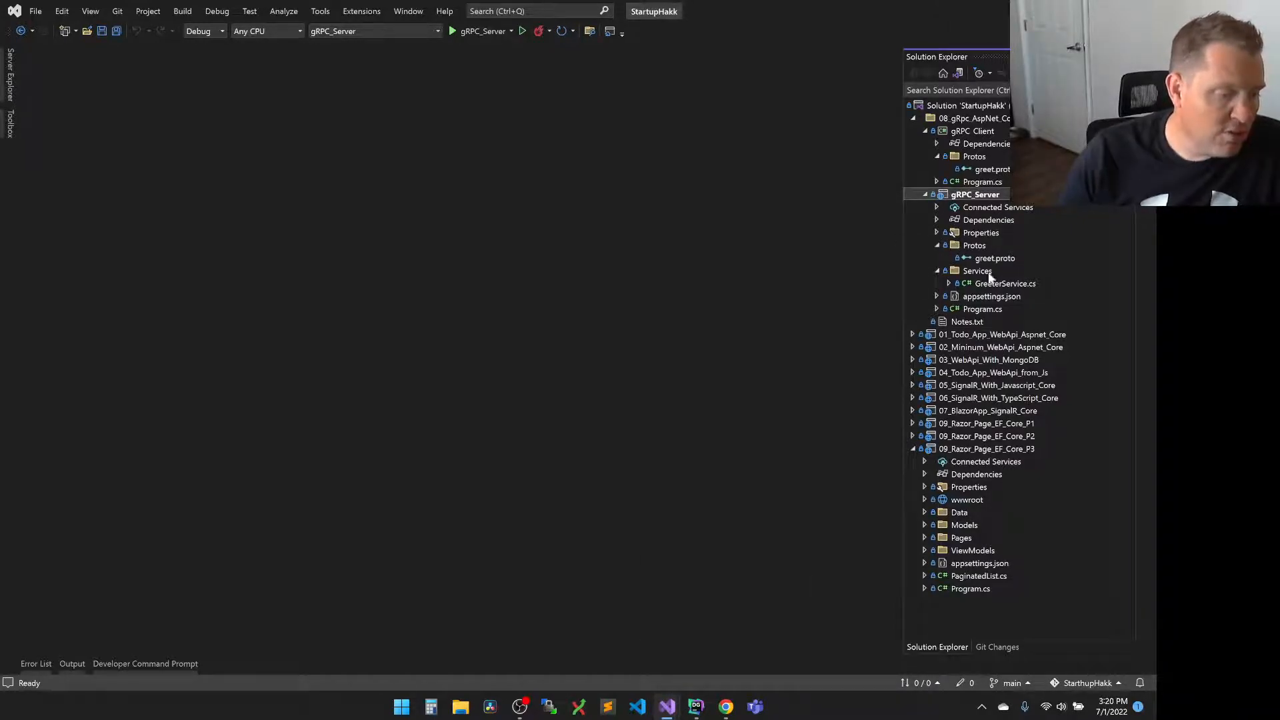
pyautogui.click(983, 308)
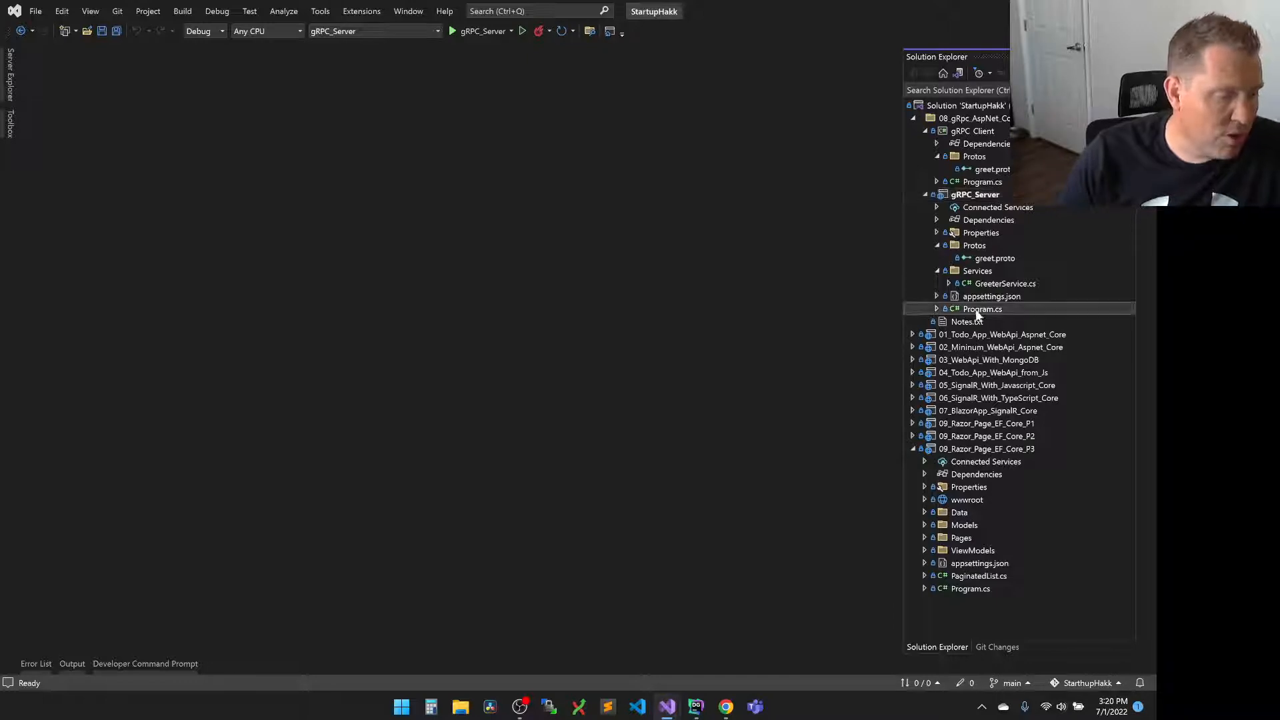
# Show gRPC_Server Program.cs with the AddGrpc registration highlighted
pyautogui.doubleClick(983, 308)
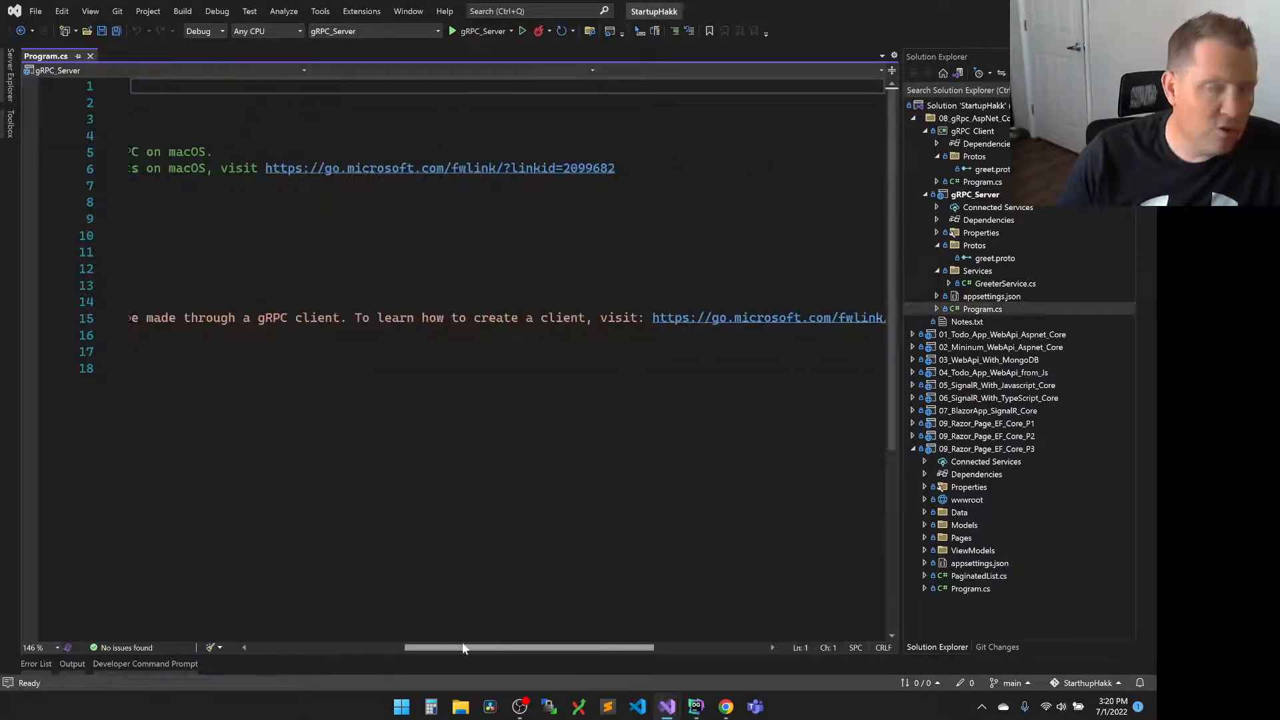
pyautogui.moveTo(531, 648); pyautogui.dragTo(441, 648)
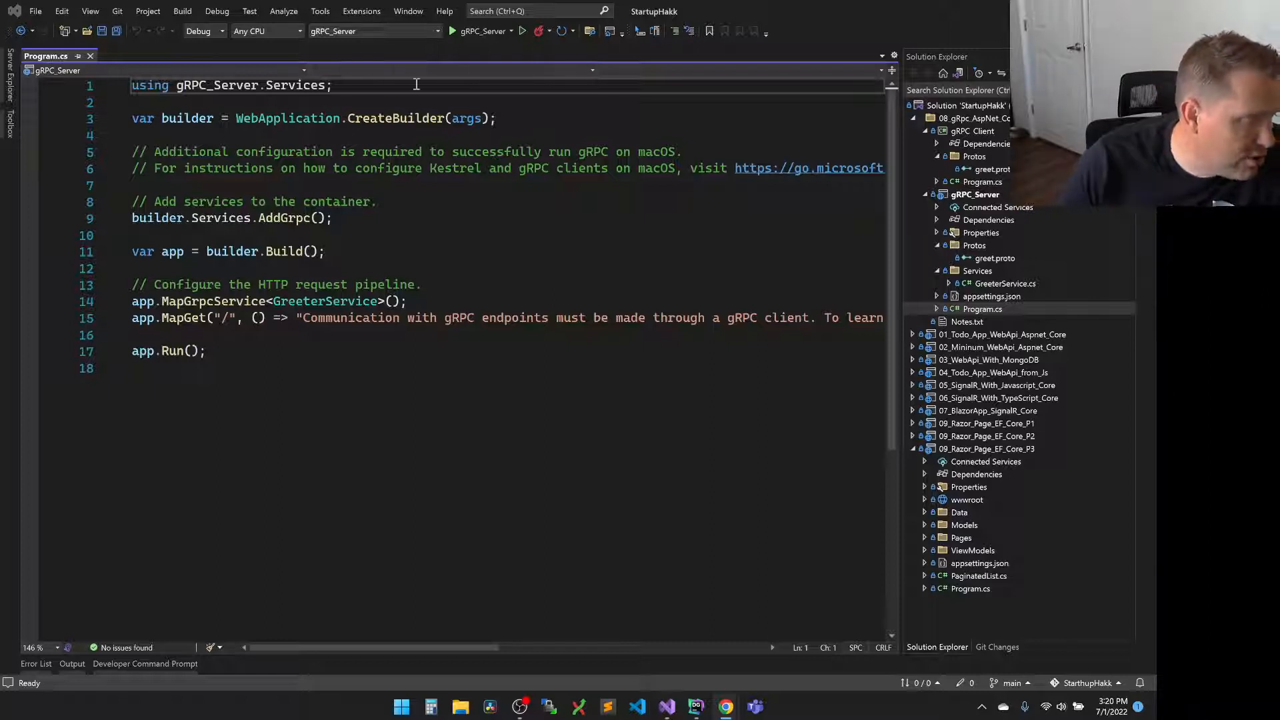
pyautogui.moveTo(492, 223)
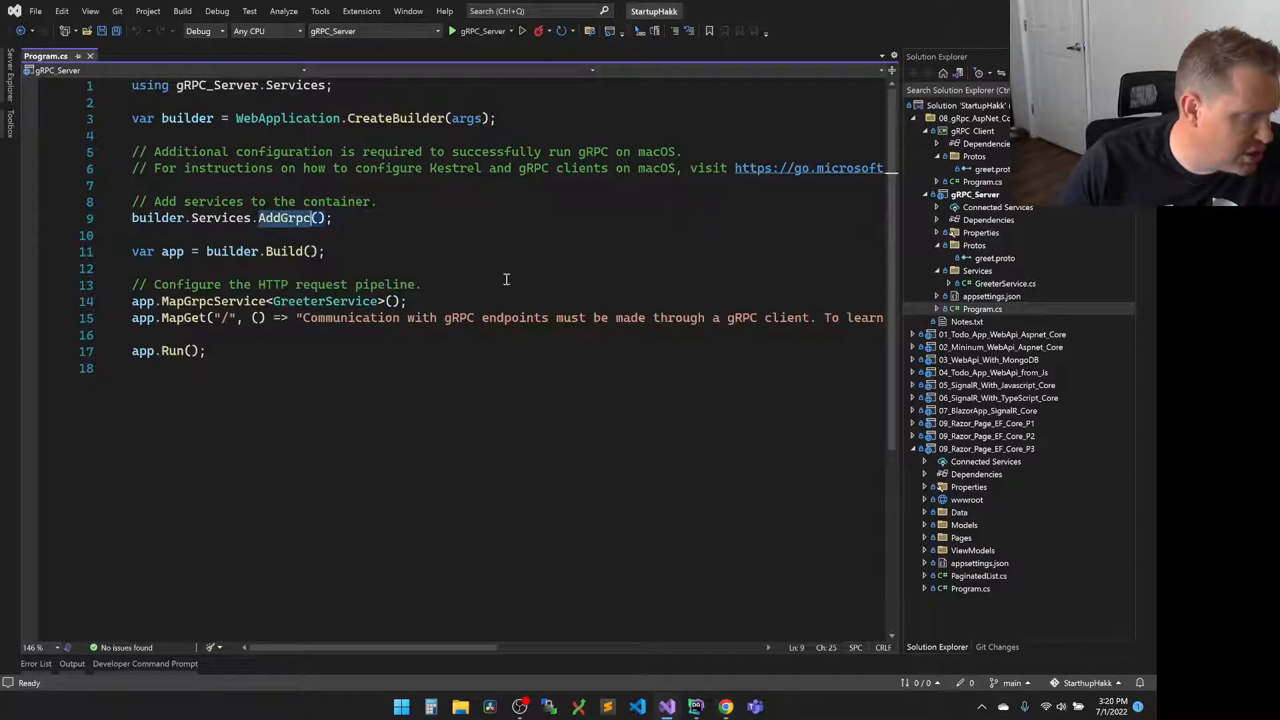
pyautogui.doubleClick(284, 217)
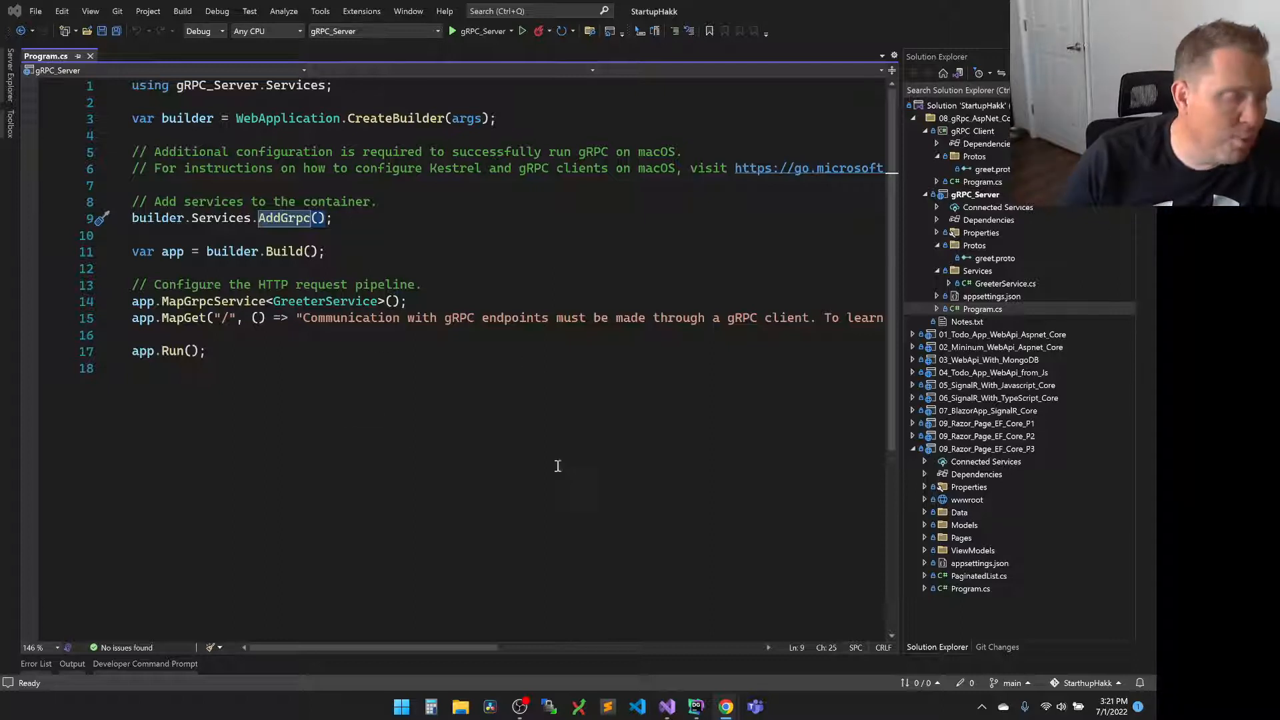
pyautogui.moveTo(422, 331)
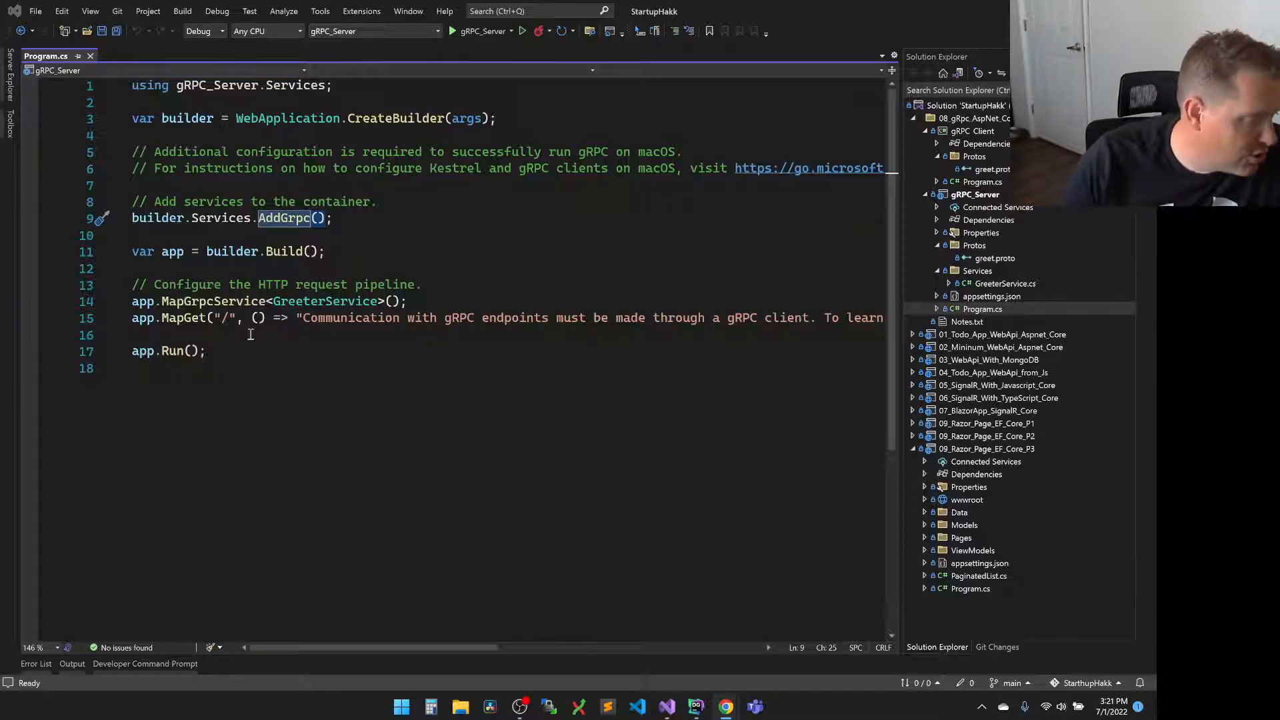
pyautogui.moveTo(285, 217)
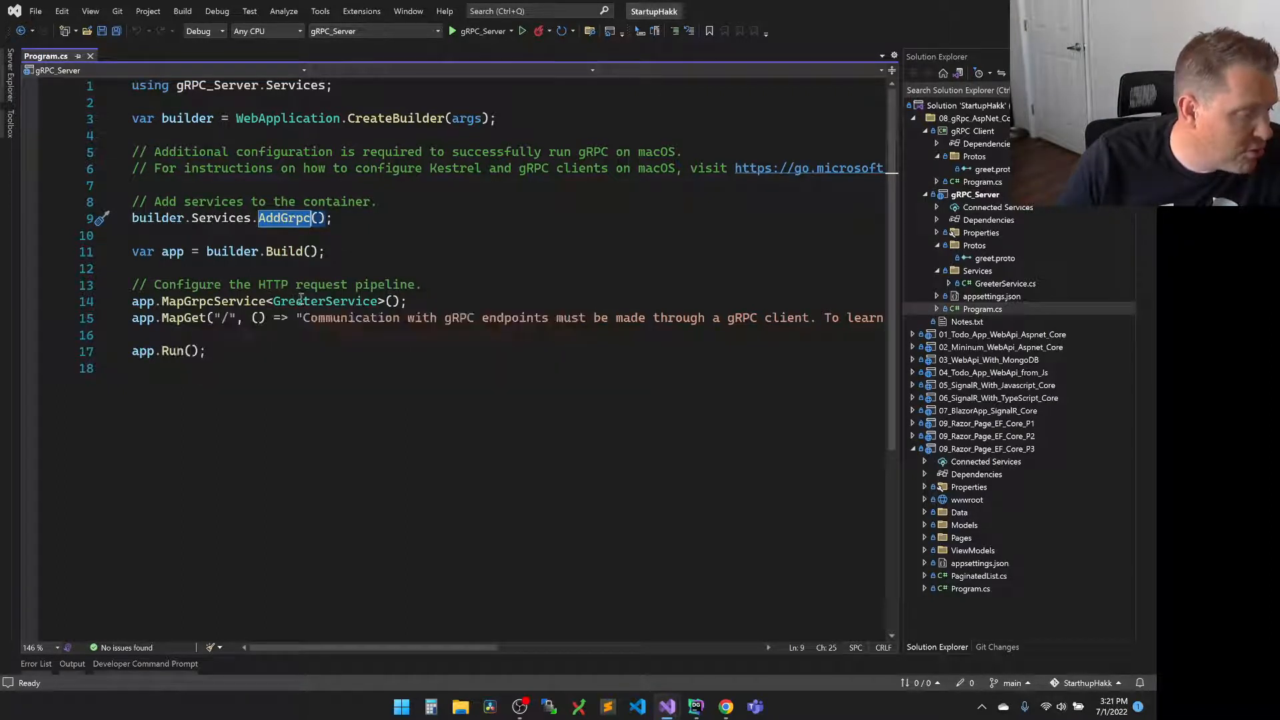
# Jump to the GreeterService class definition with its SayHello override
pyautogui.rightClick(331, 300)
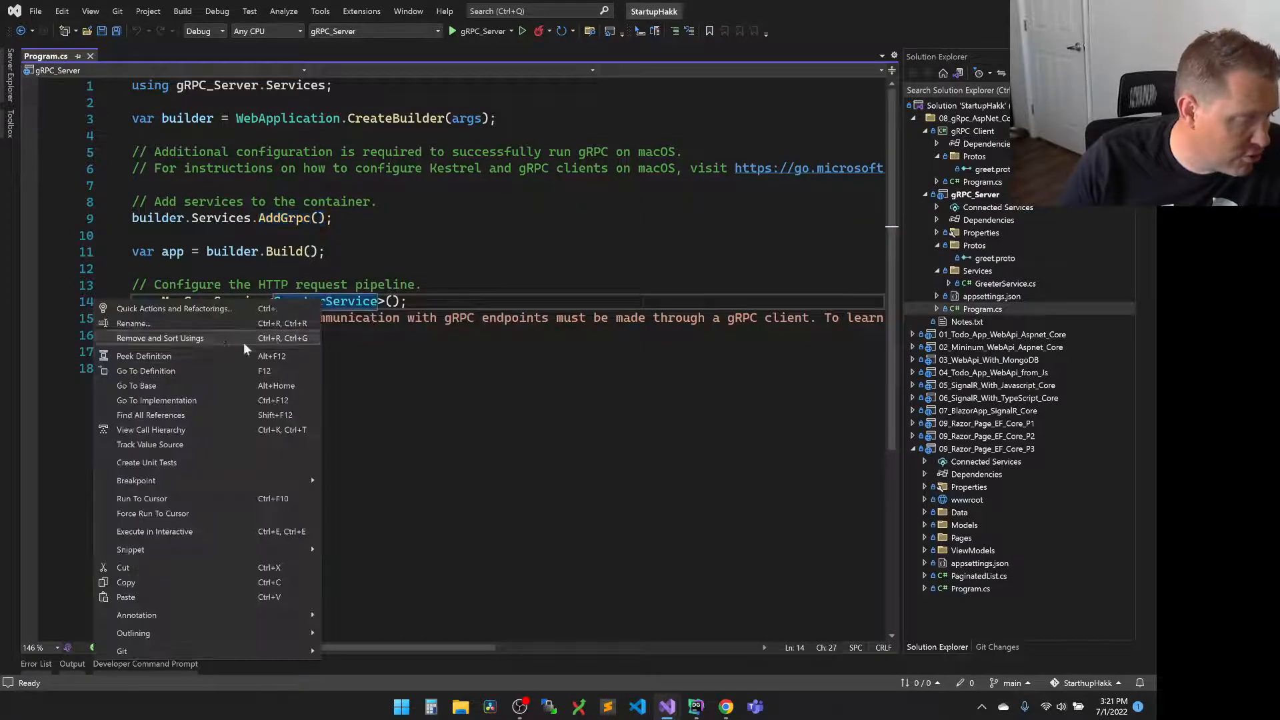
pyautogui.click(147, 371)
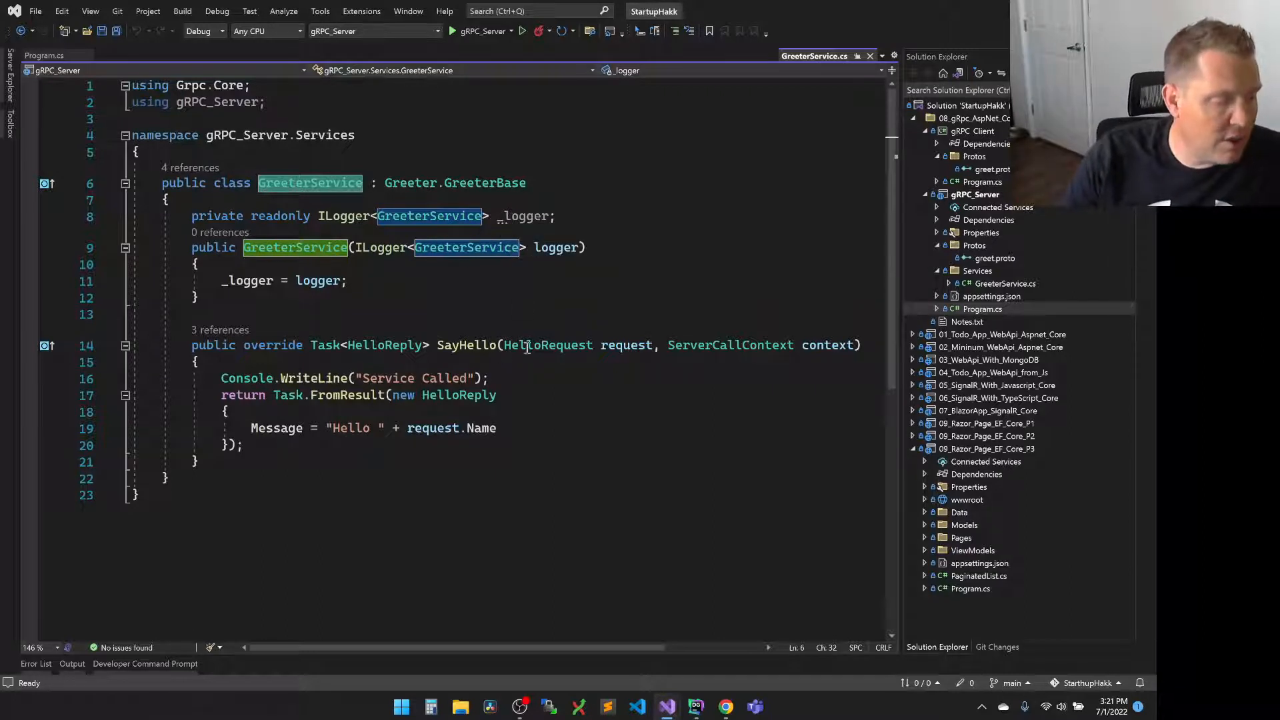
pyautogui.moveTo(327, 377)
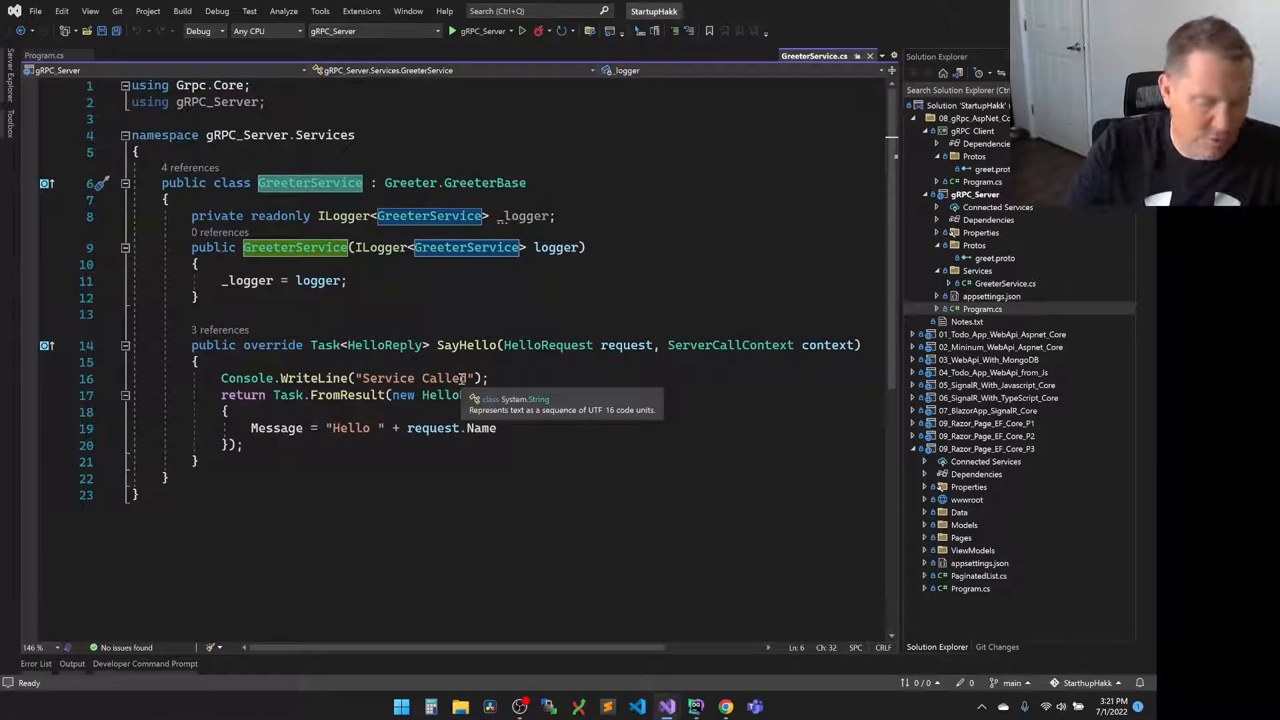
pyautogui.moveTo(572, 355)
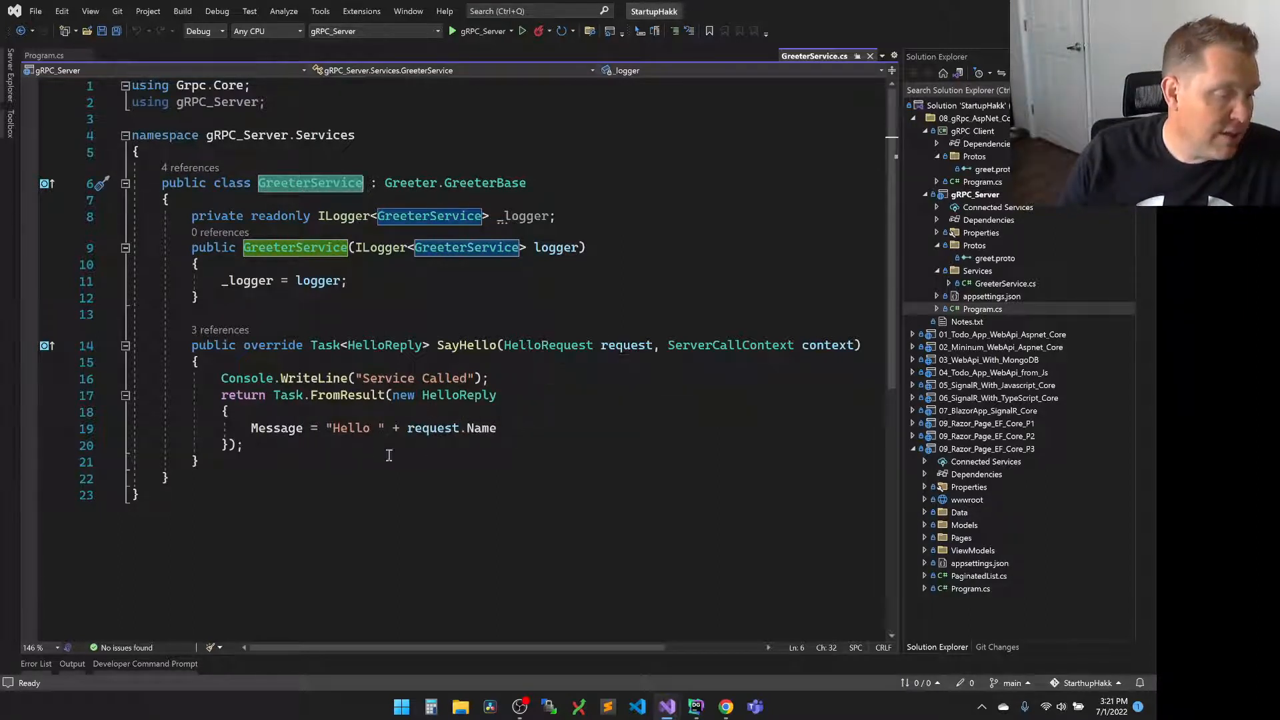
pyautogui.moveTo(343, 361)
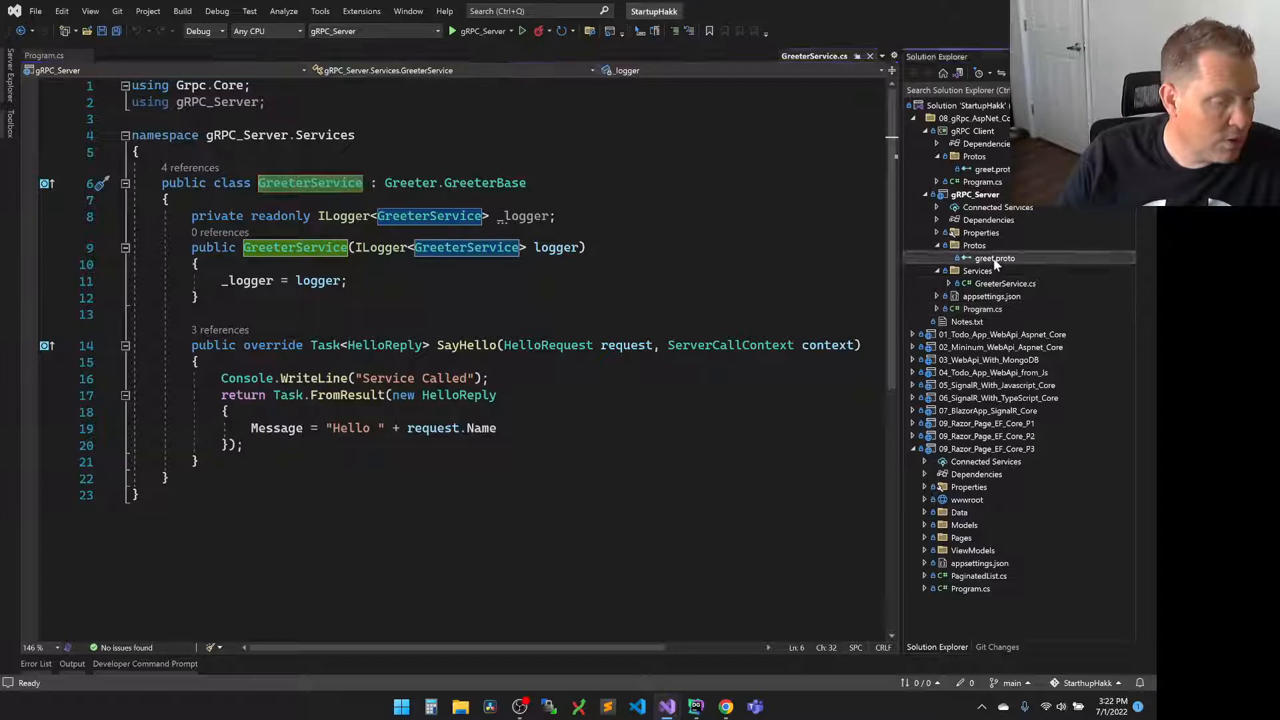
# Show the server's and client's greet.proto files defining the Greeter SayHello contract
pyautogui.doubleClick(994, 258)
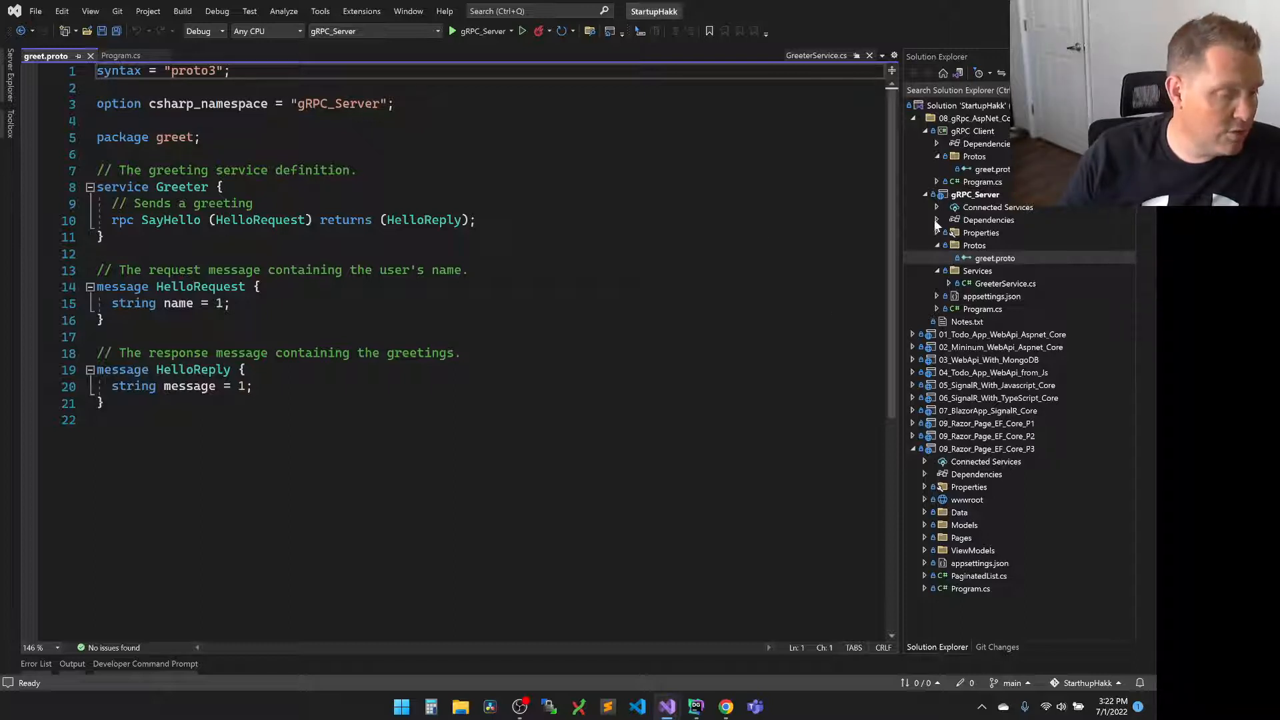
pyautogui.click(938, 220)
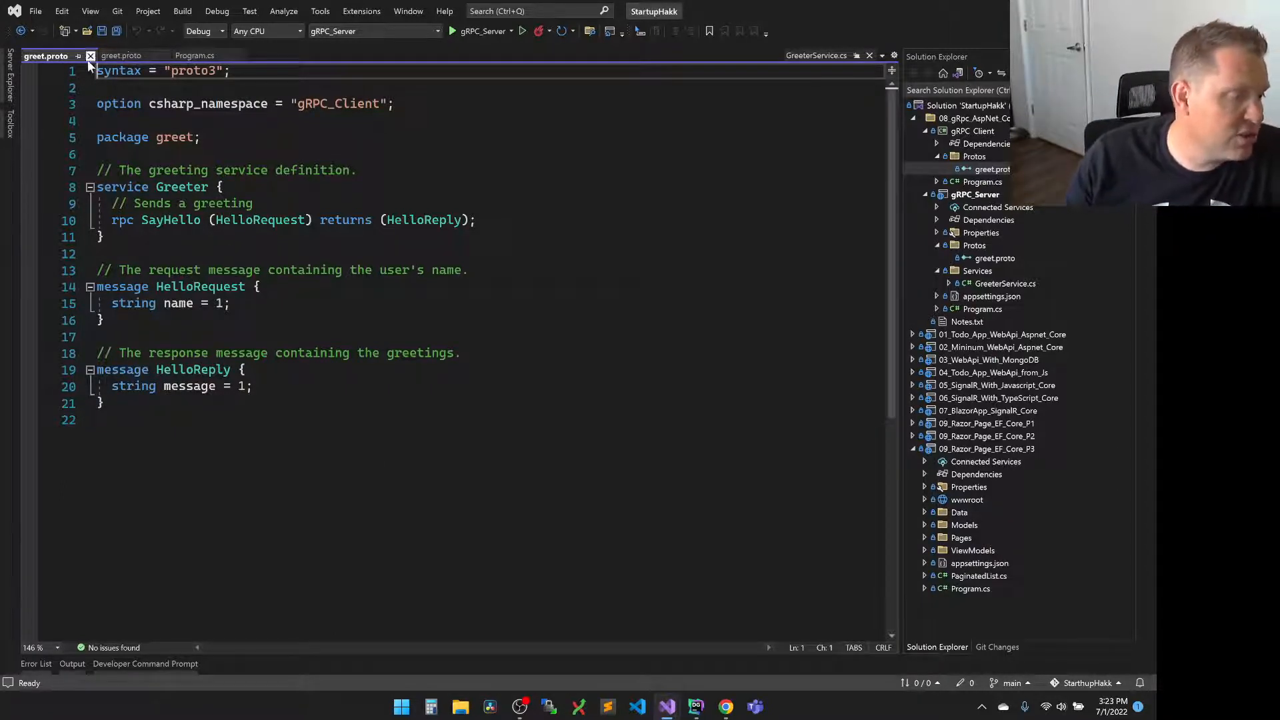
# Highlight the proto3 syntax declaration in the client's greet.proto
pyautogui.doubleClick(193, 71)
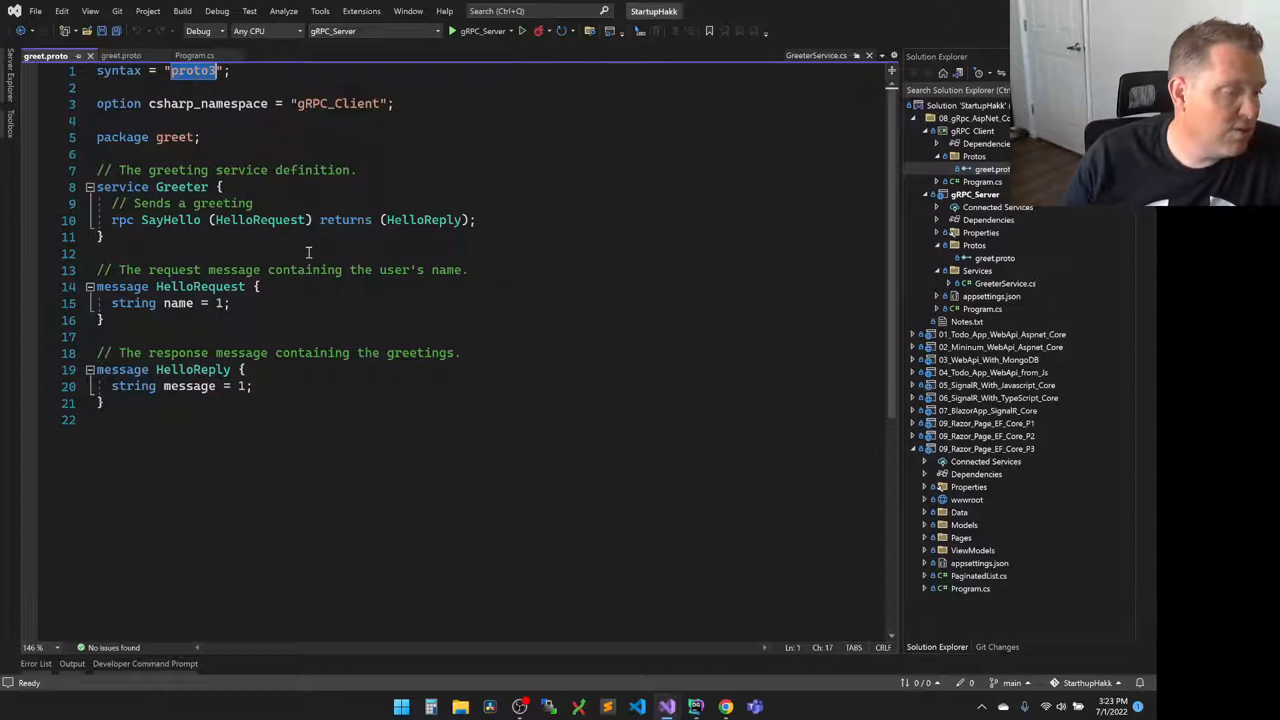
pyautogui.moveTo(395, 252)
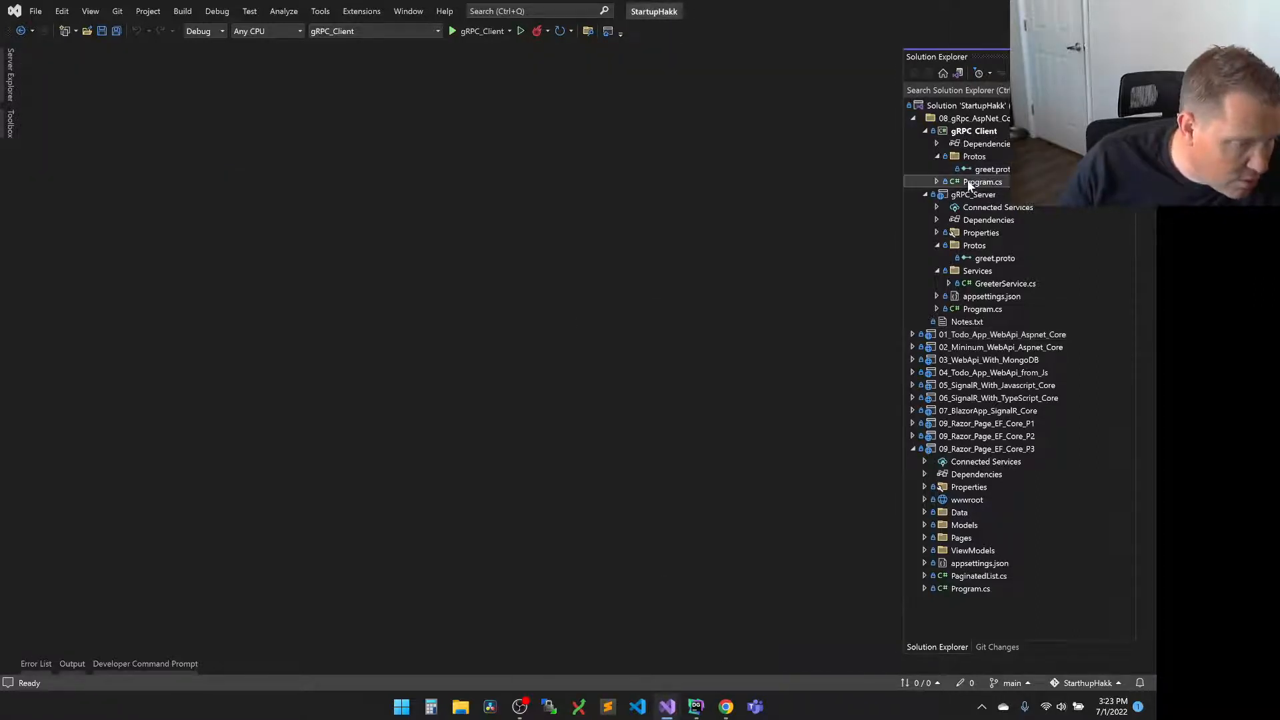
# Inspect GreeterClient's generated definition from client Program.cs, then highlight the SayHelloAsync call
pyautogui.doubleClick(983, 181)
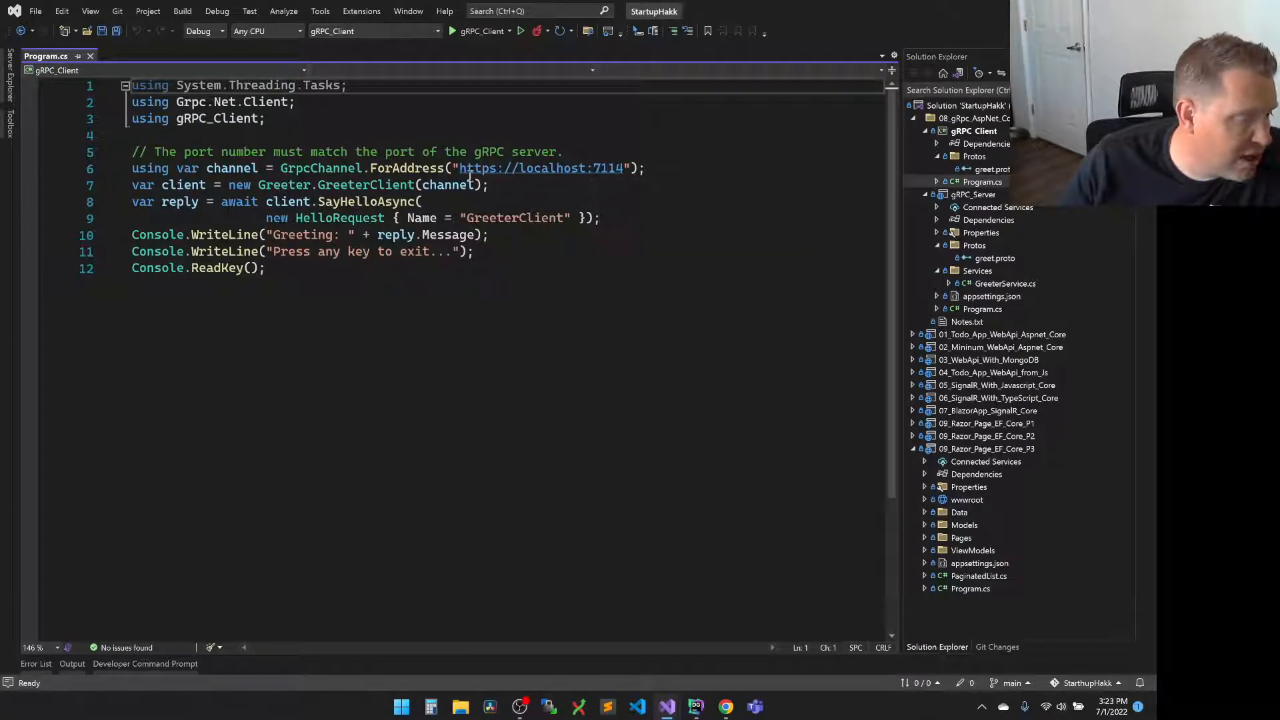
pyautogui.doubleClick(539, 168)
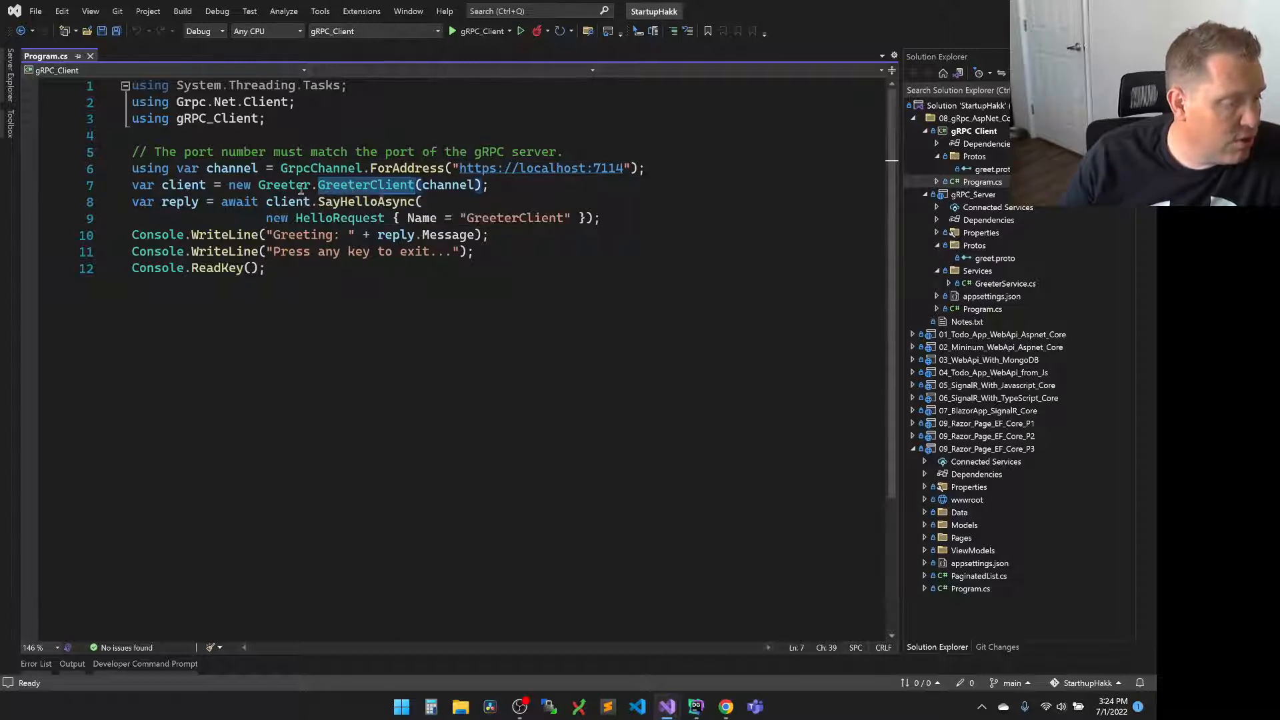
pyautogui.doubleClick(365, 184)
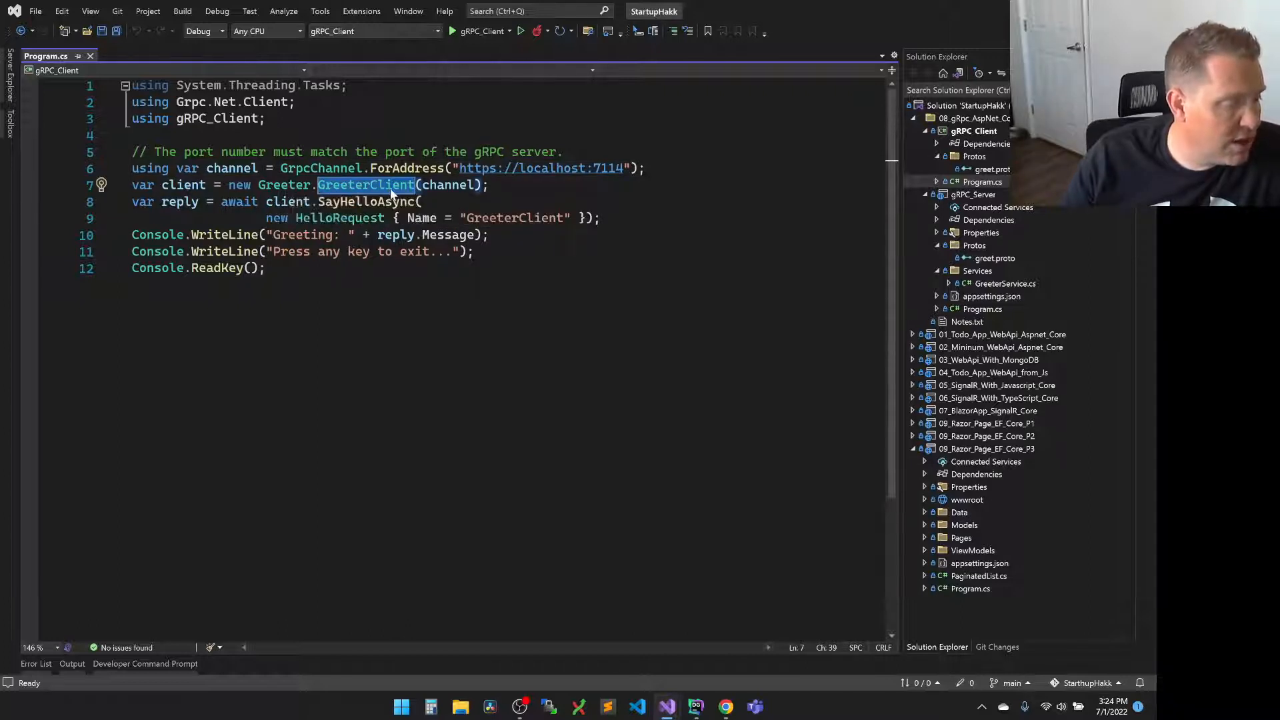
pyautogui.rightClick(365, 184)
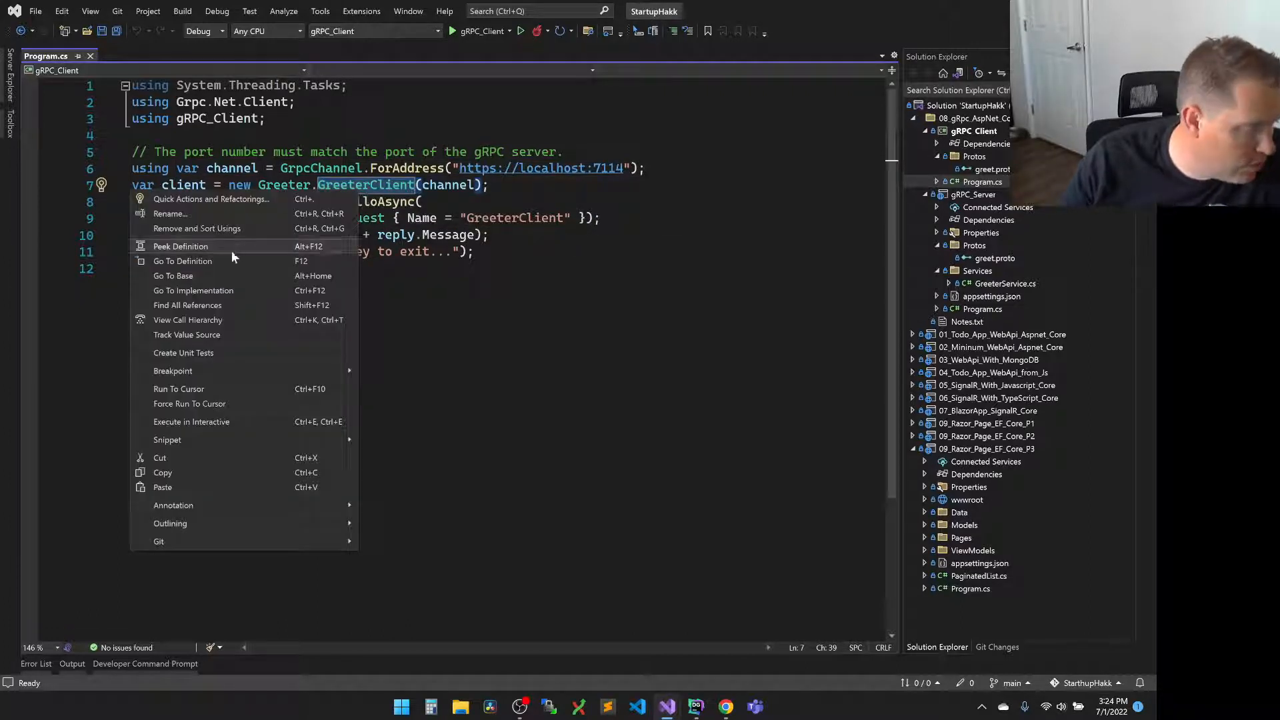
pyautogui.click(182, 260)
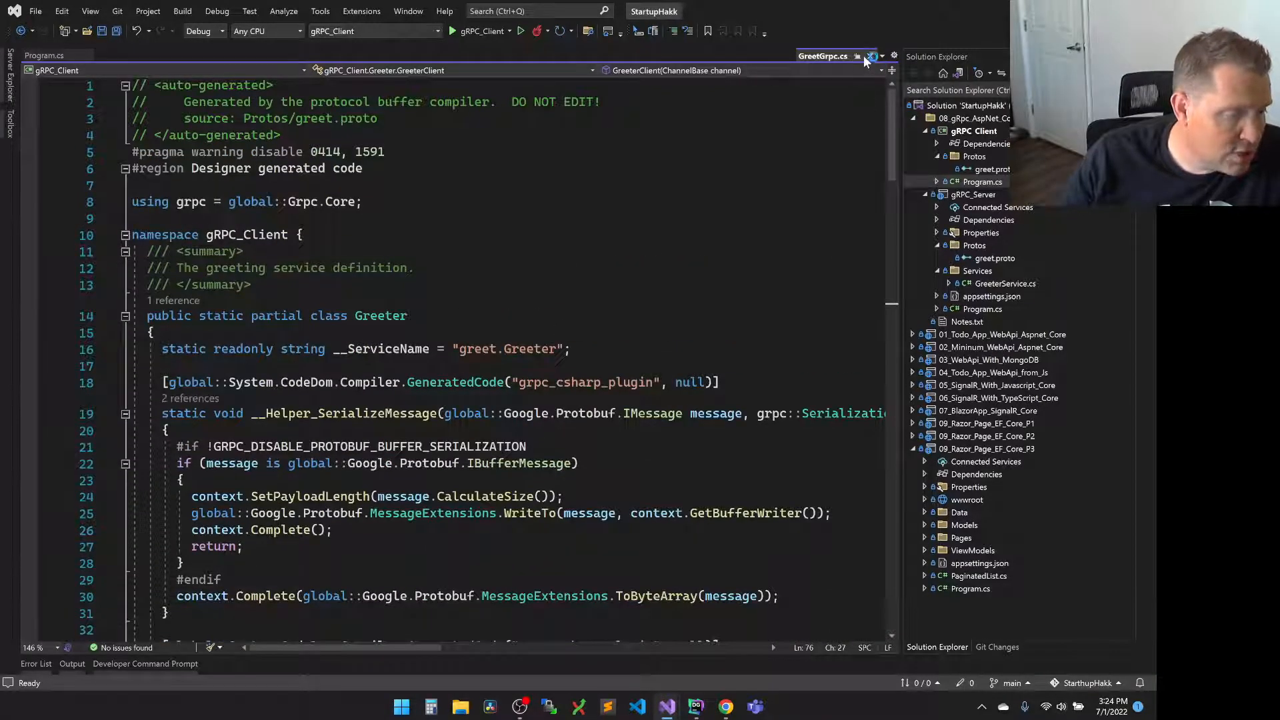
pyautogui.click(871, 56)
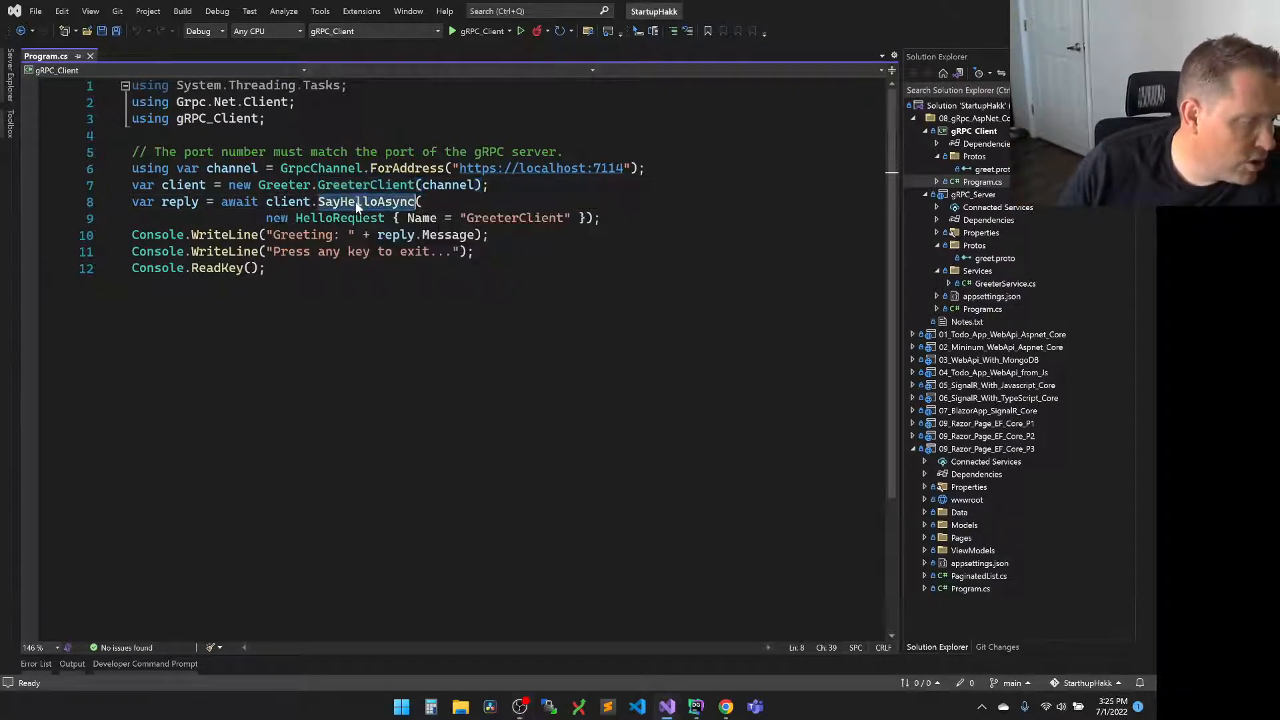
pyautogui.doubleClick(367, 201)
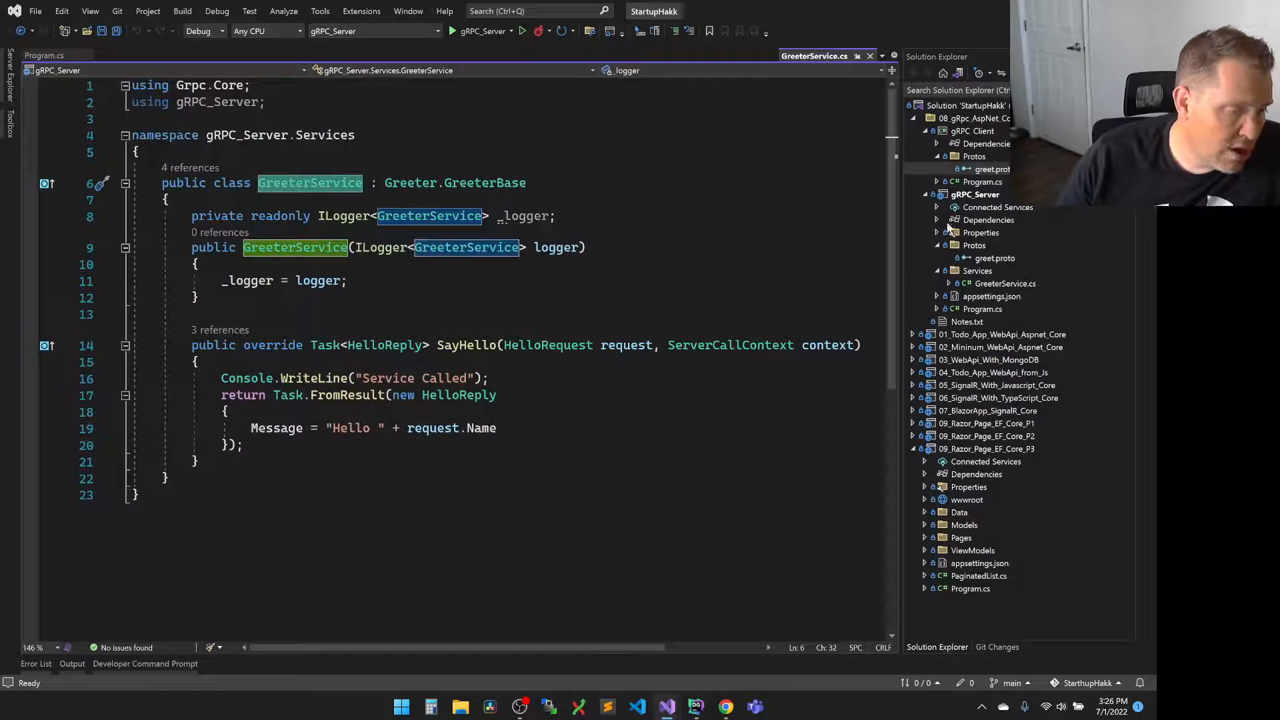
# Start the gRPC_Server project running under the debugger
pyautogui.rightClick(976, 195)
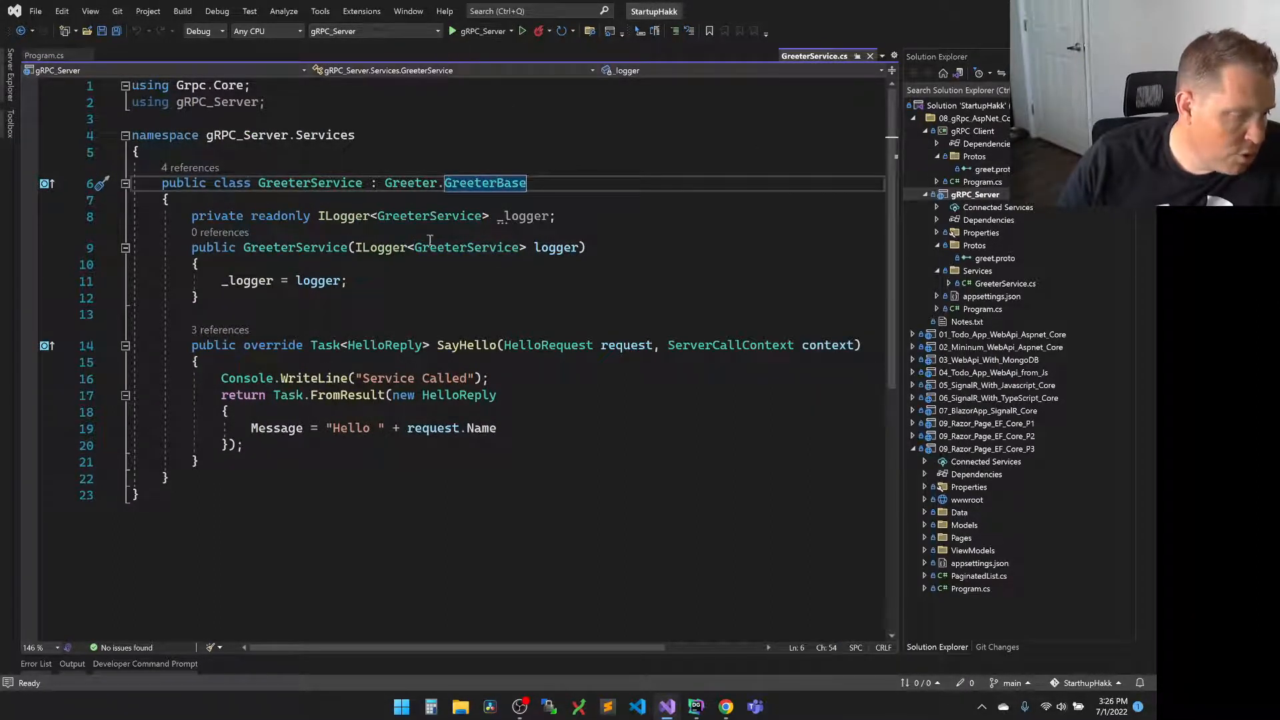
pyautogui.click(452, 31)
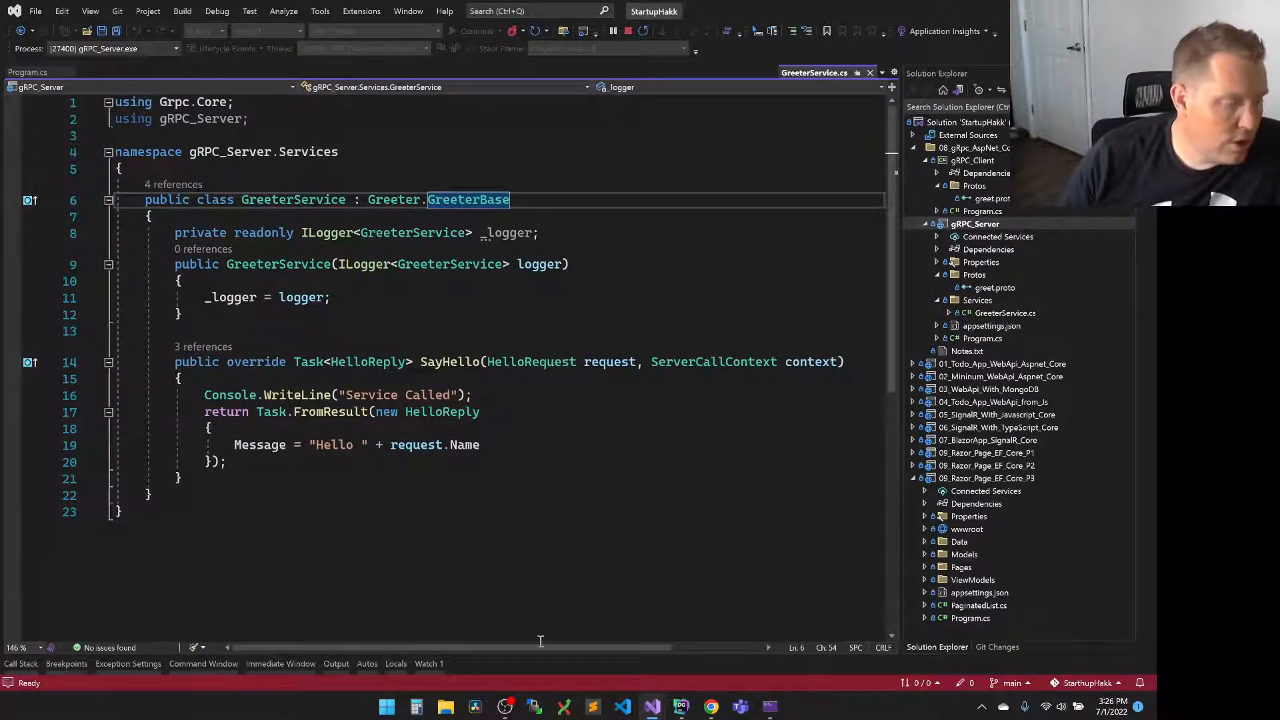
# Show the server console listening on localhost ports 5114 and 7114
pyautogui.click(475, 31)
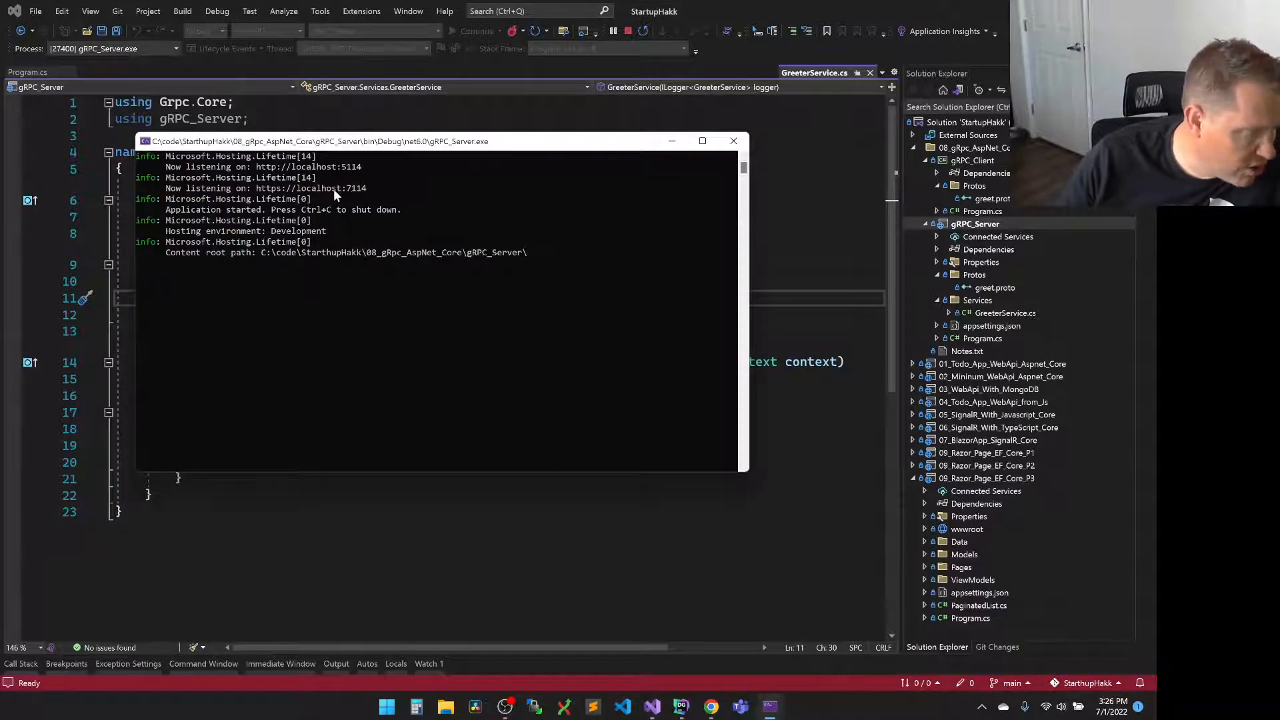
pyautogui.moveTo(381, 203)
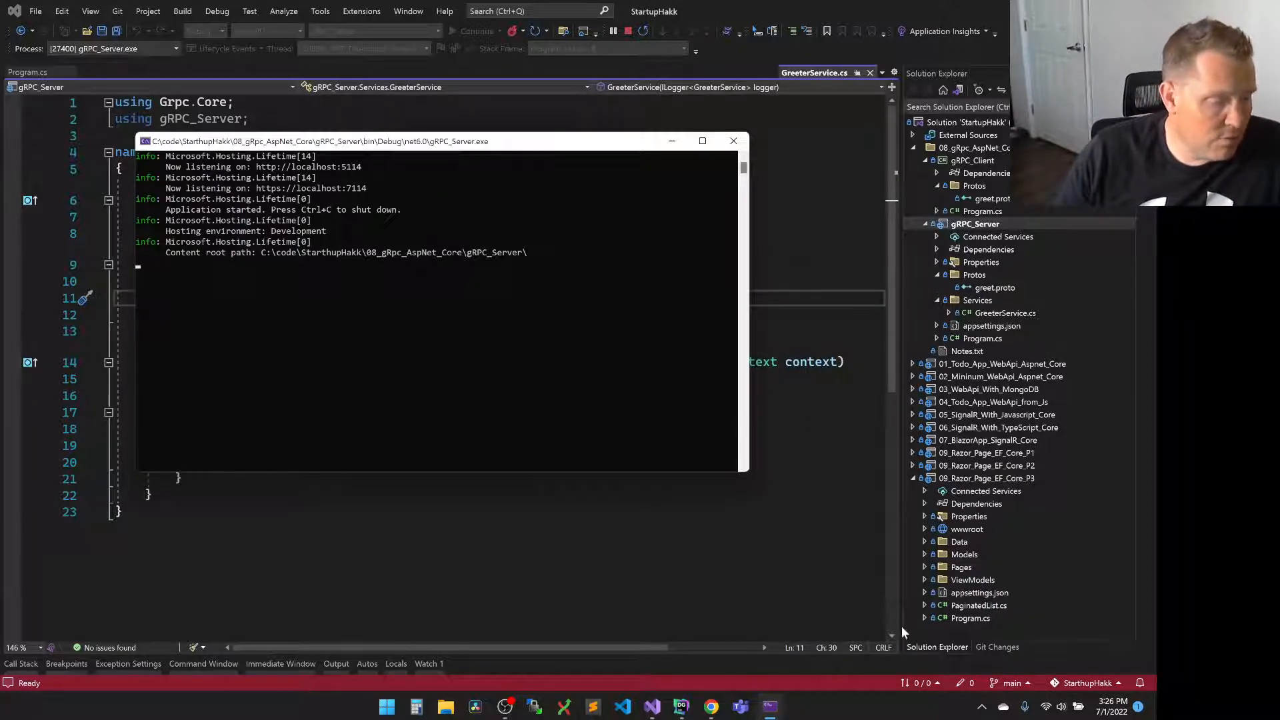
pyautogui.moveTo(622, 707)
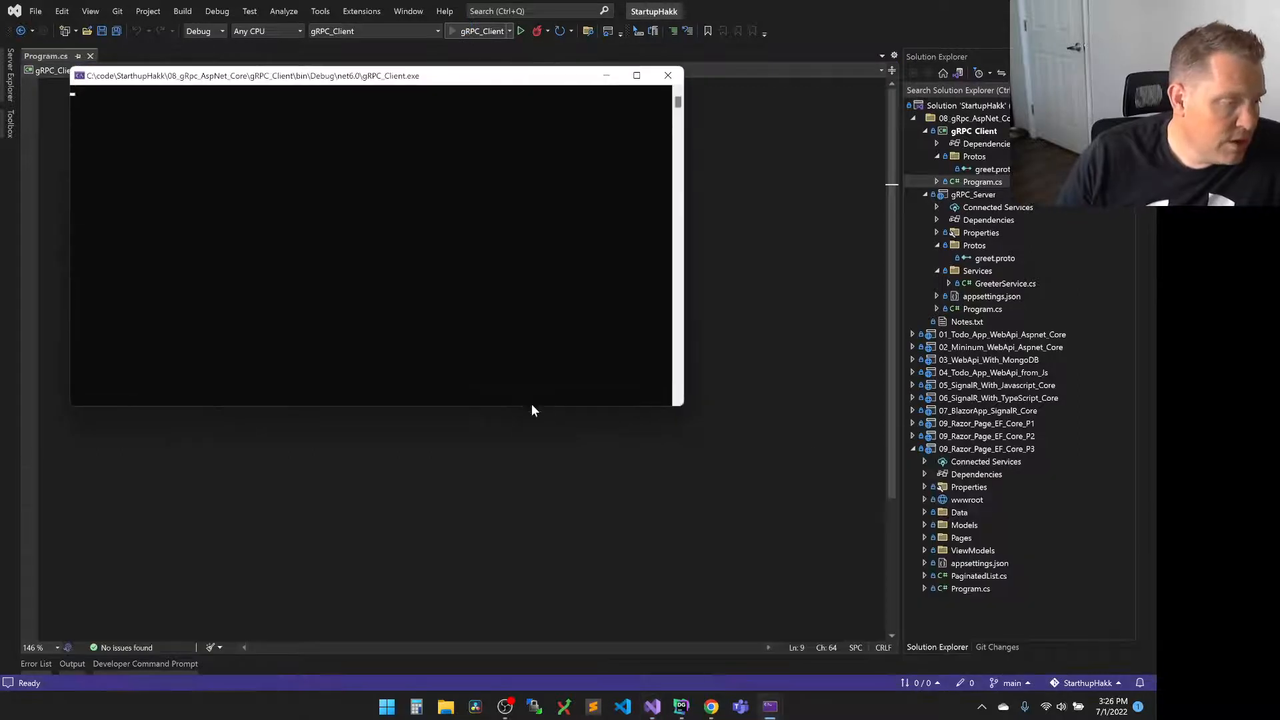
# Return to GreeterService.cs and highlight the reply's Message field while the client runs
pyautogui.click(520, 31)
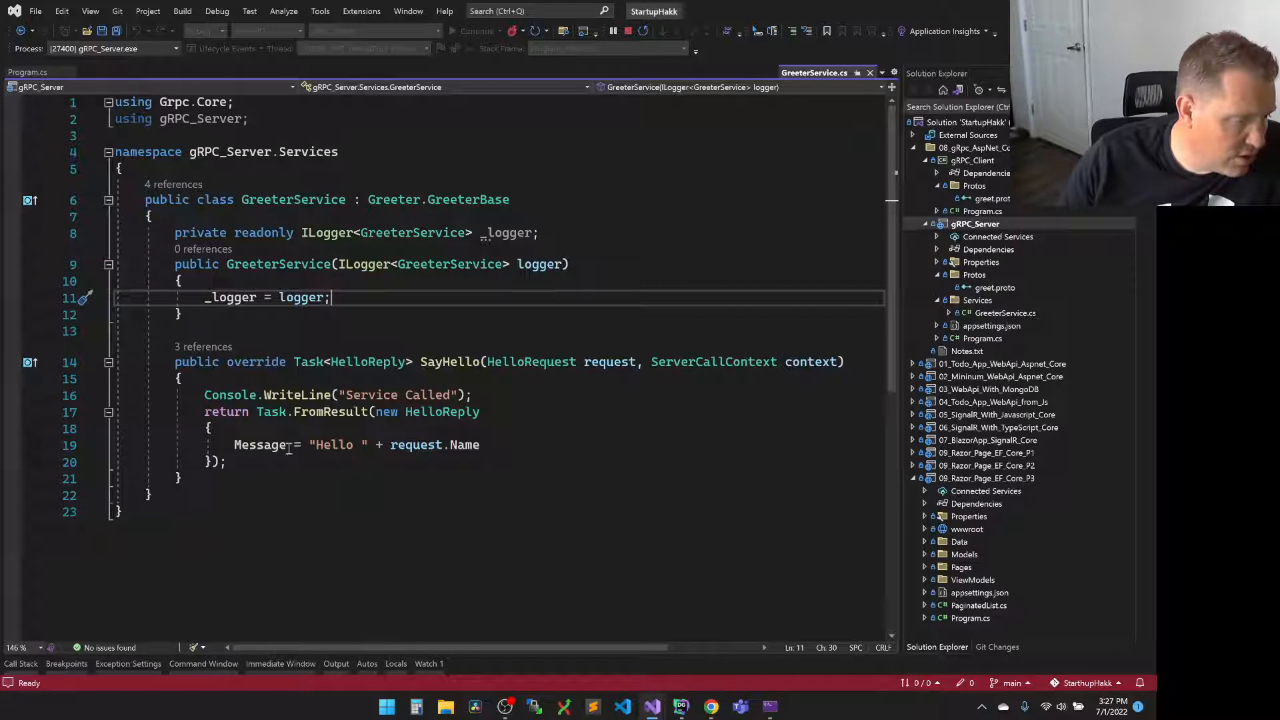
pyautogui.doubleClick(465, 445)
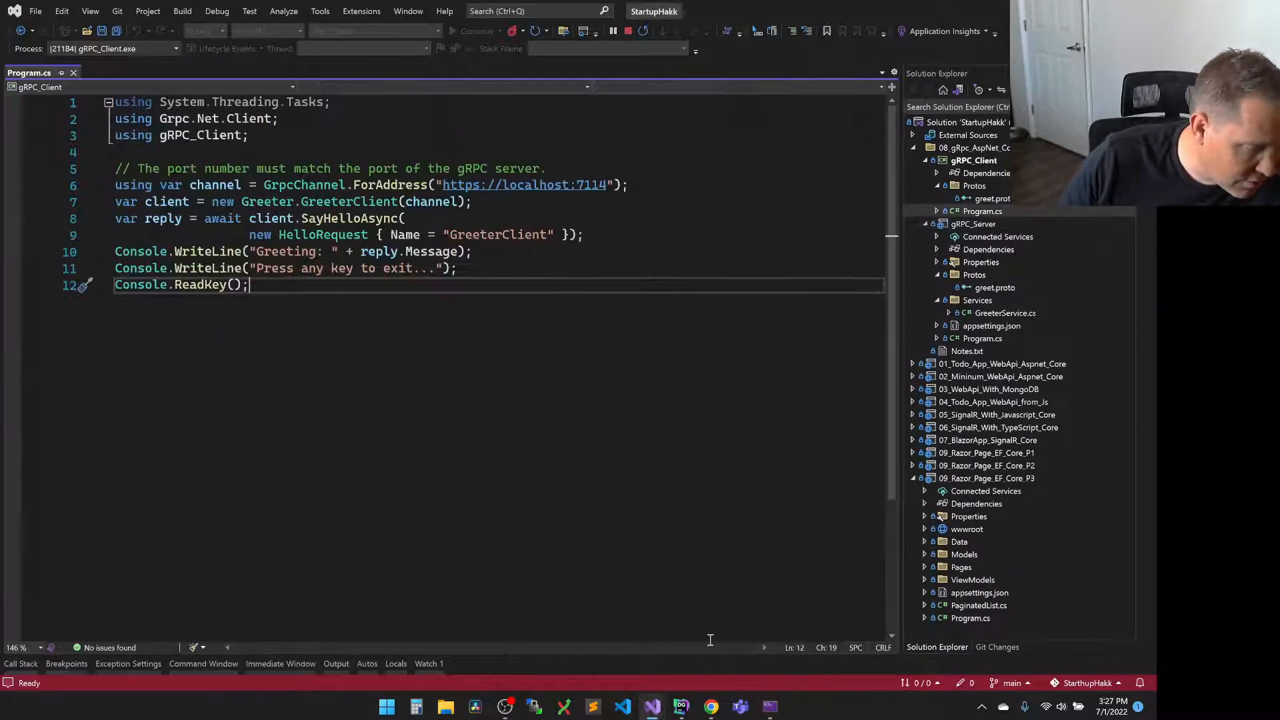
# Add Console.ReadLine and a second SayHelloAsync printing reply2.Message, then set breakpoints in both projects
pyautogui.click(542, 252)
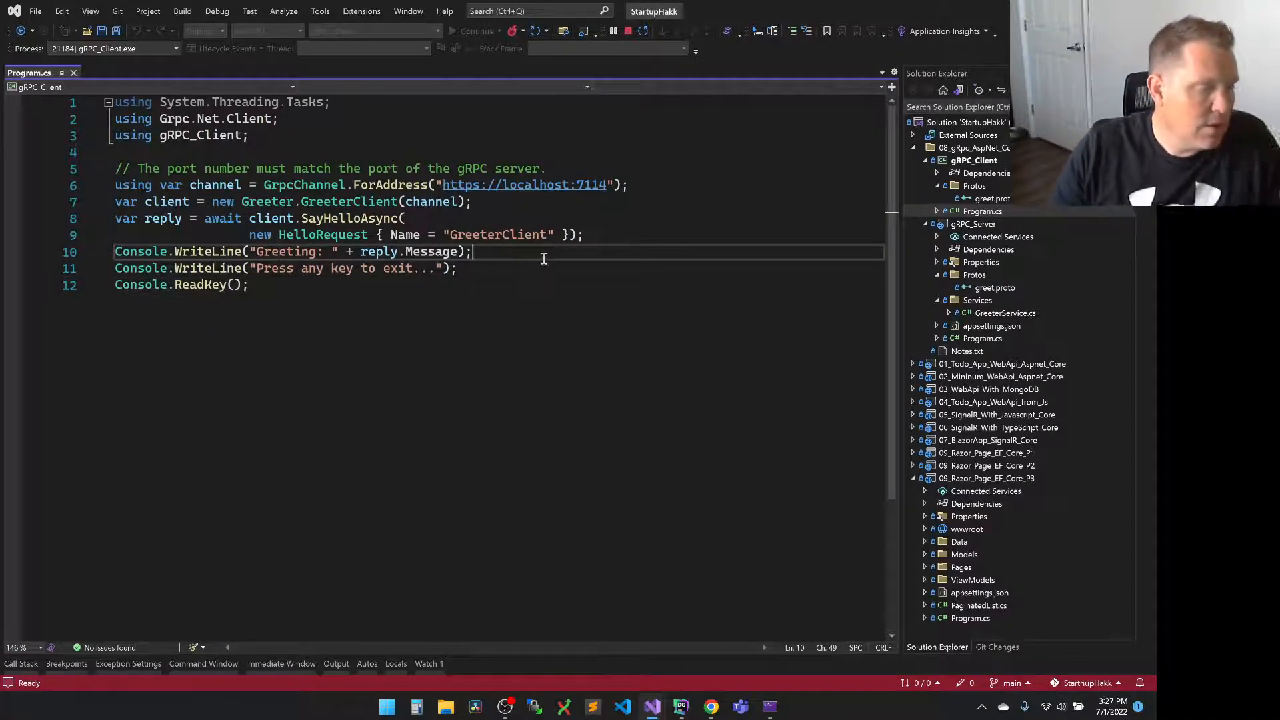
pyautogui.press('enter')
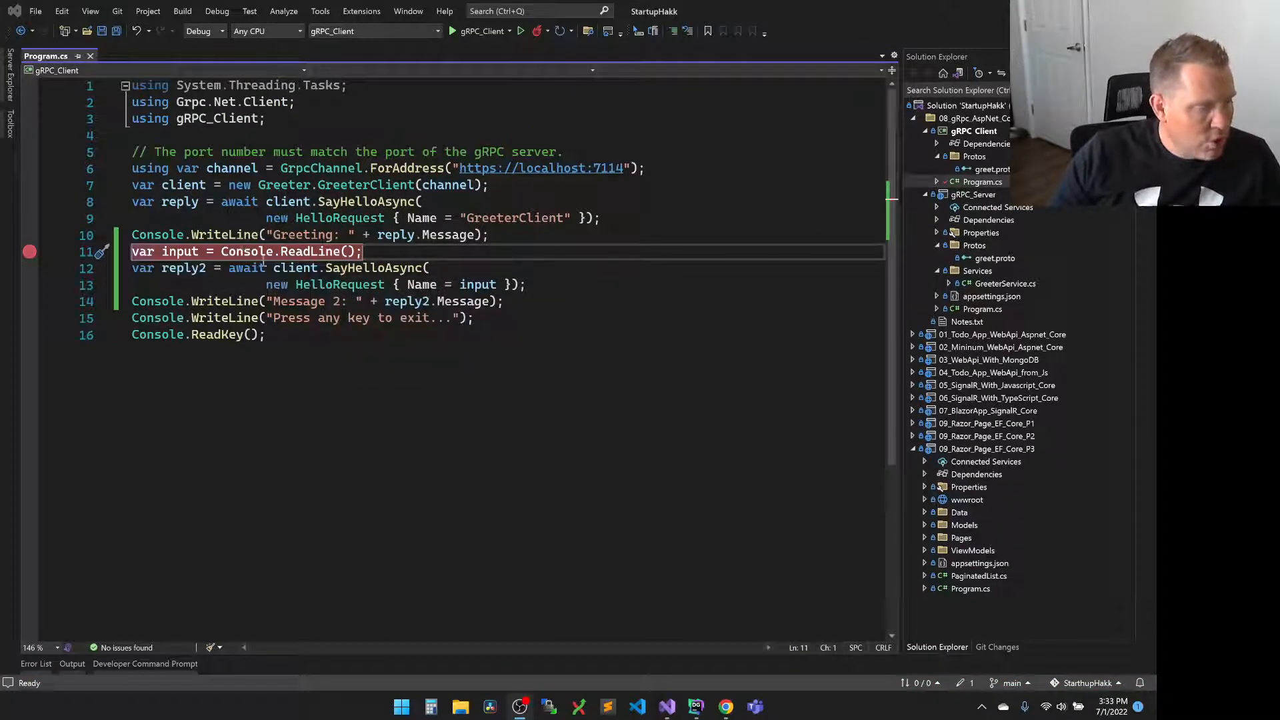
pyautogui.click(396, 252)
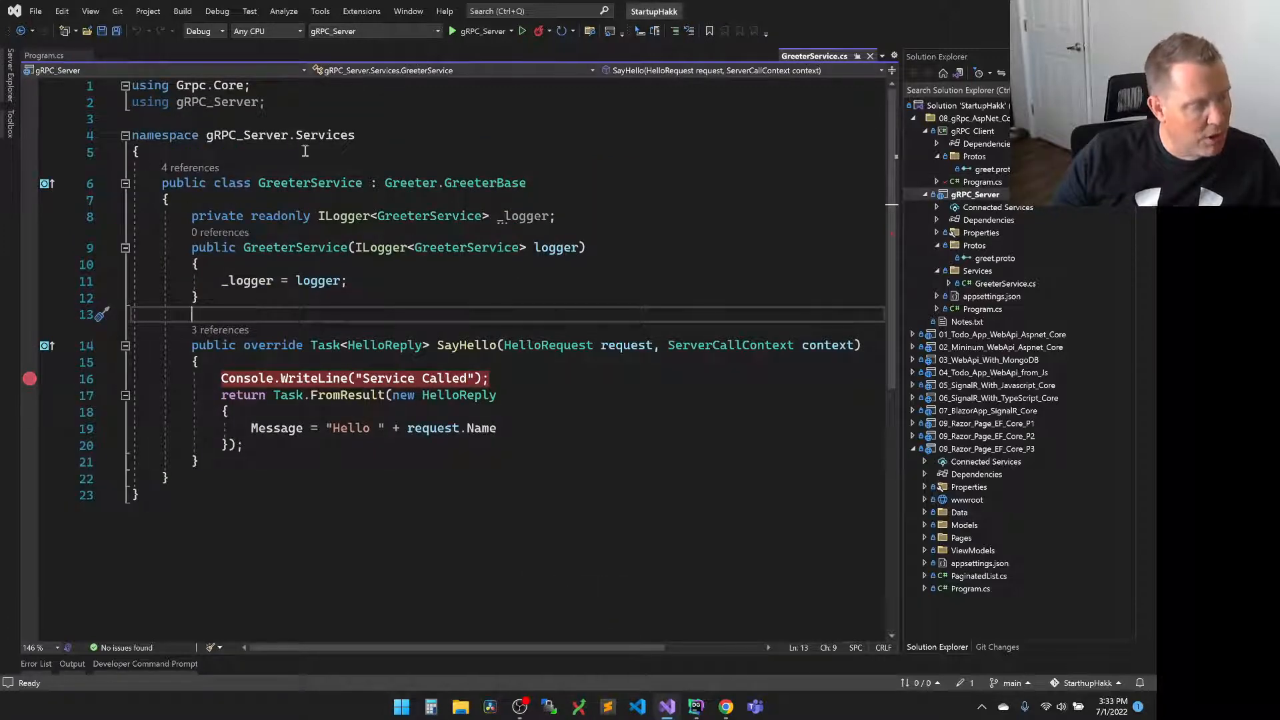
# Start debugging server and client, moving the server console aside
pyautogui.click(452, 31)
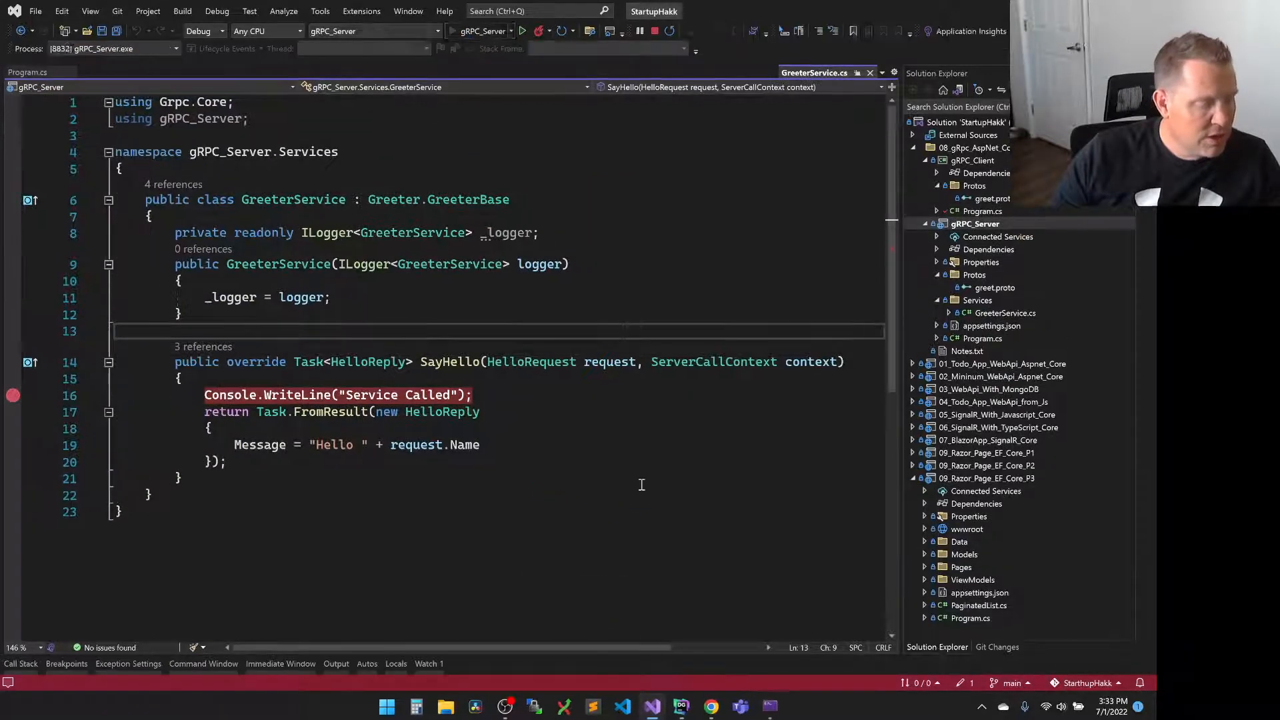
pyautogui.click(522, 31)
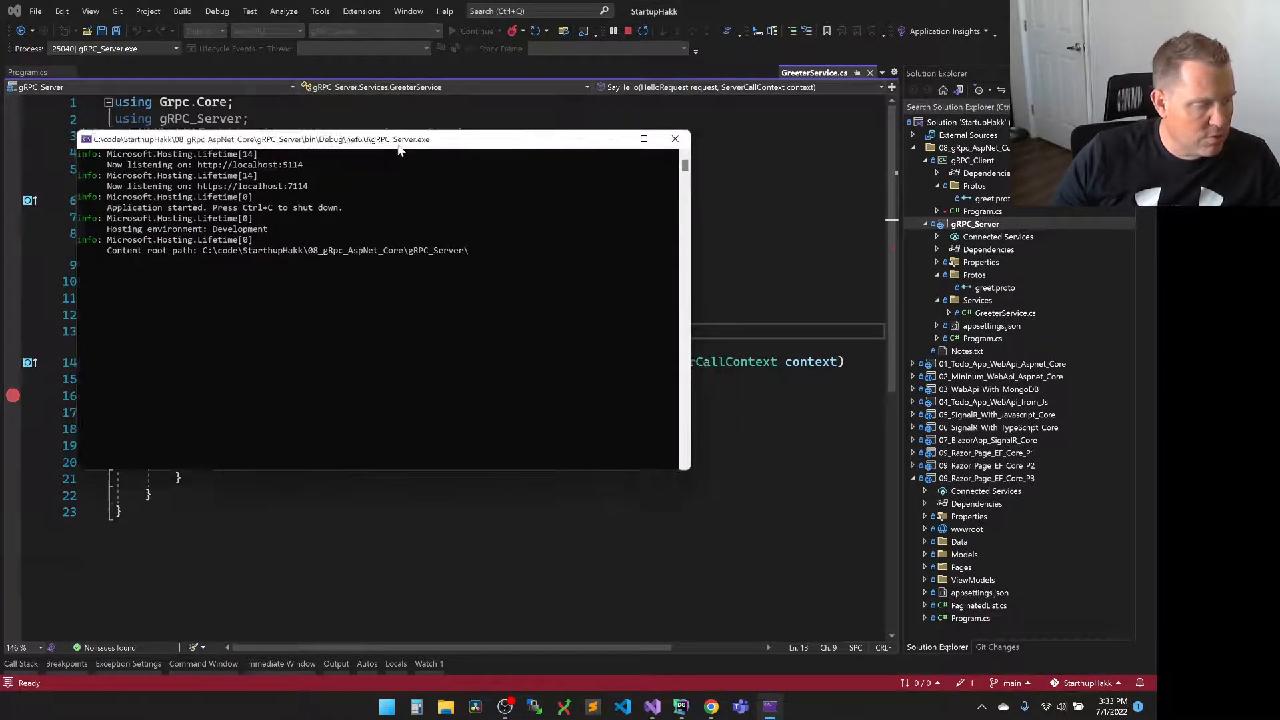
pyautogui.moveTo(400, 138); pyautogui.dragTo(319, 289)
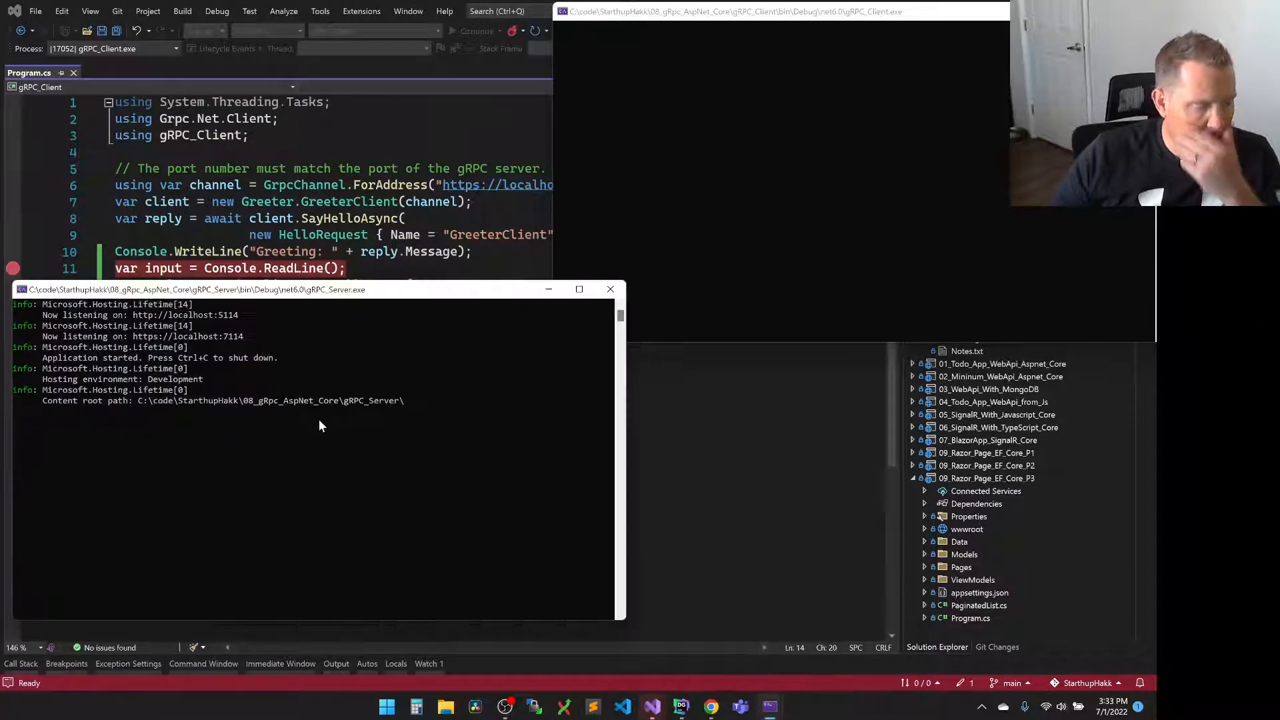
pyautogui.moveTo(652, 706)
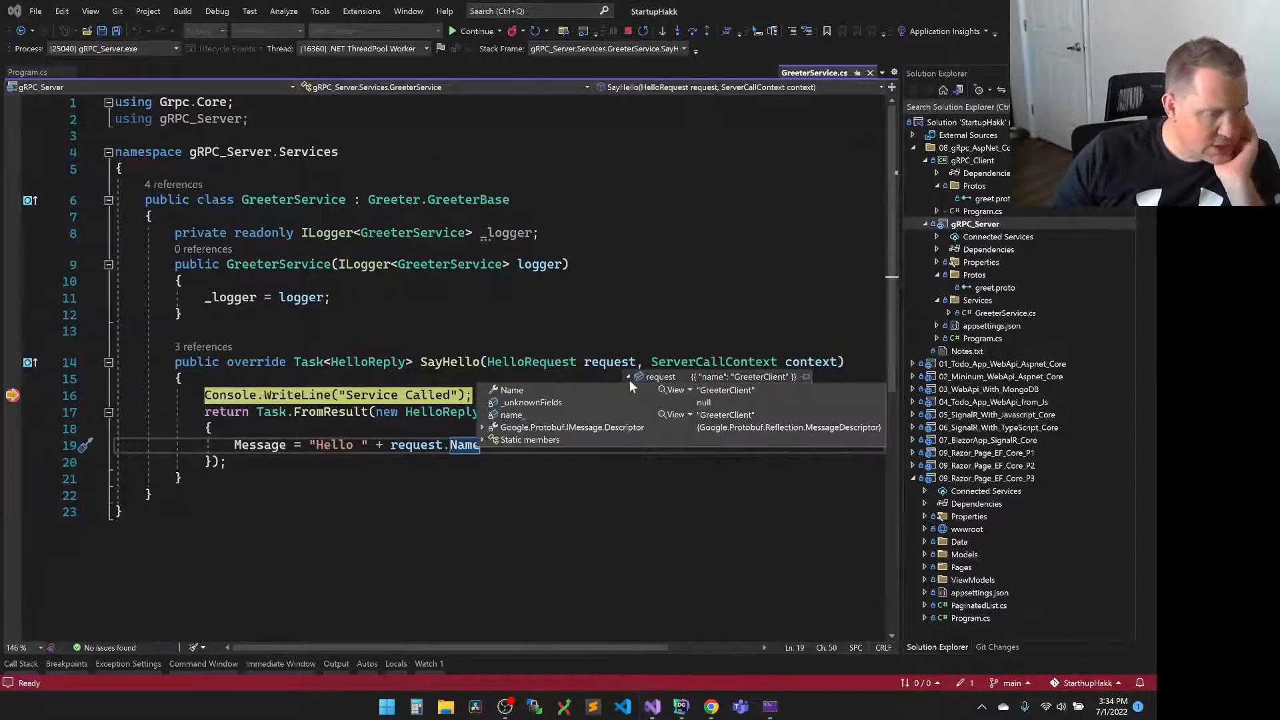
pyautogui.moveTo(579, 412)
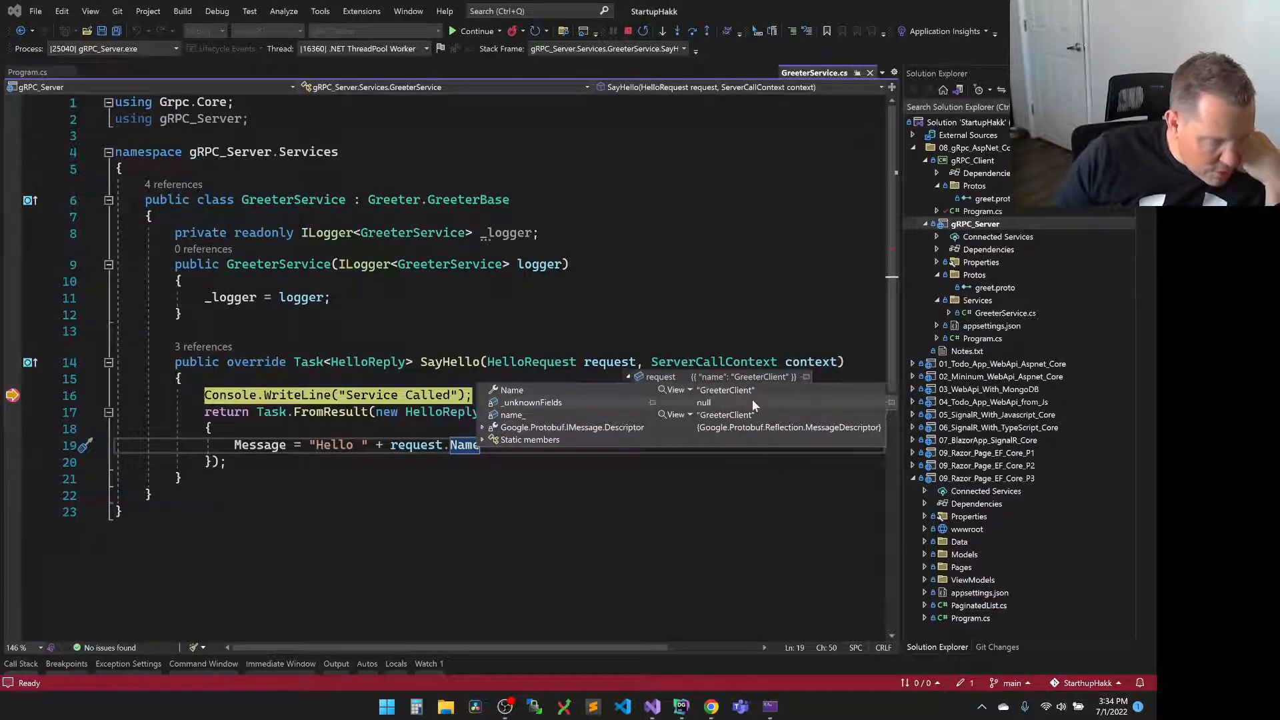
pyautogui.moveTo(731, 400)
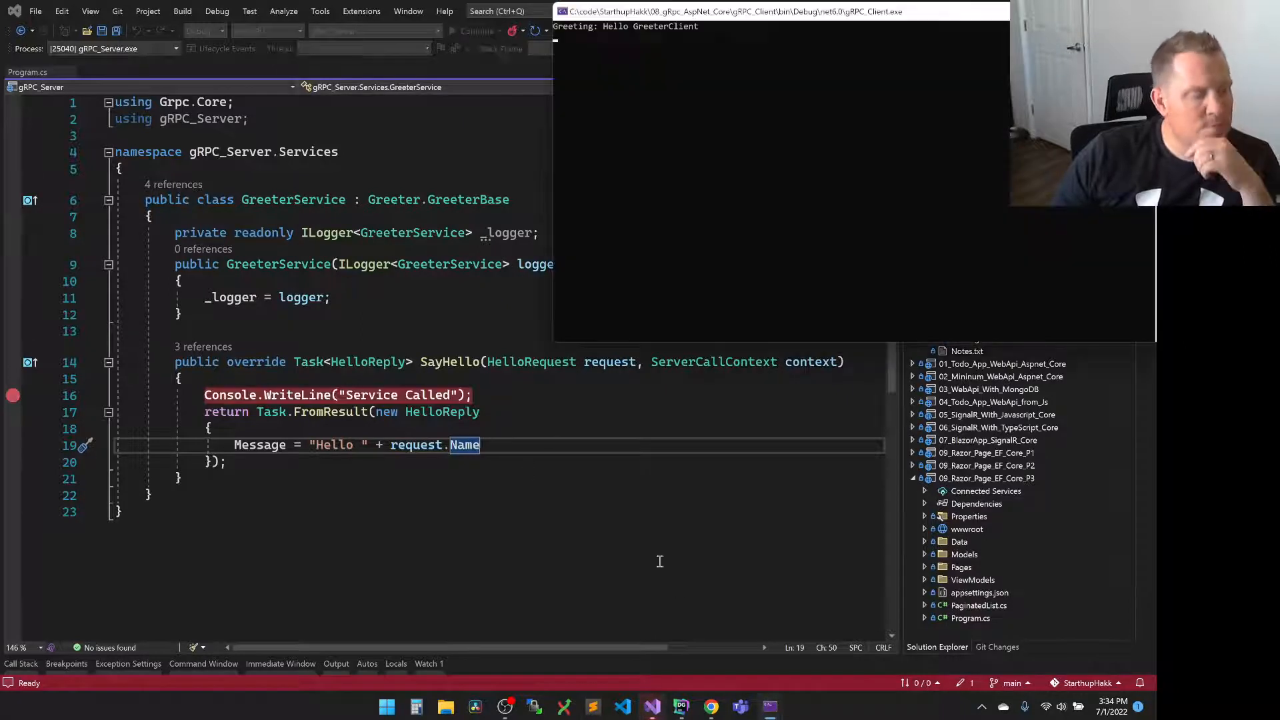
pyautogui.moveTo(750, 573)
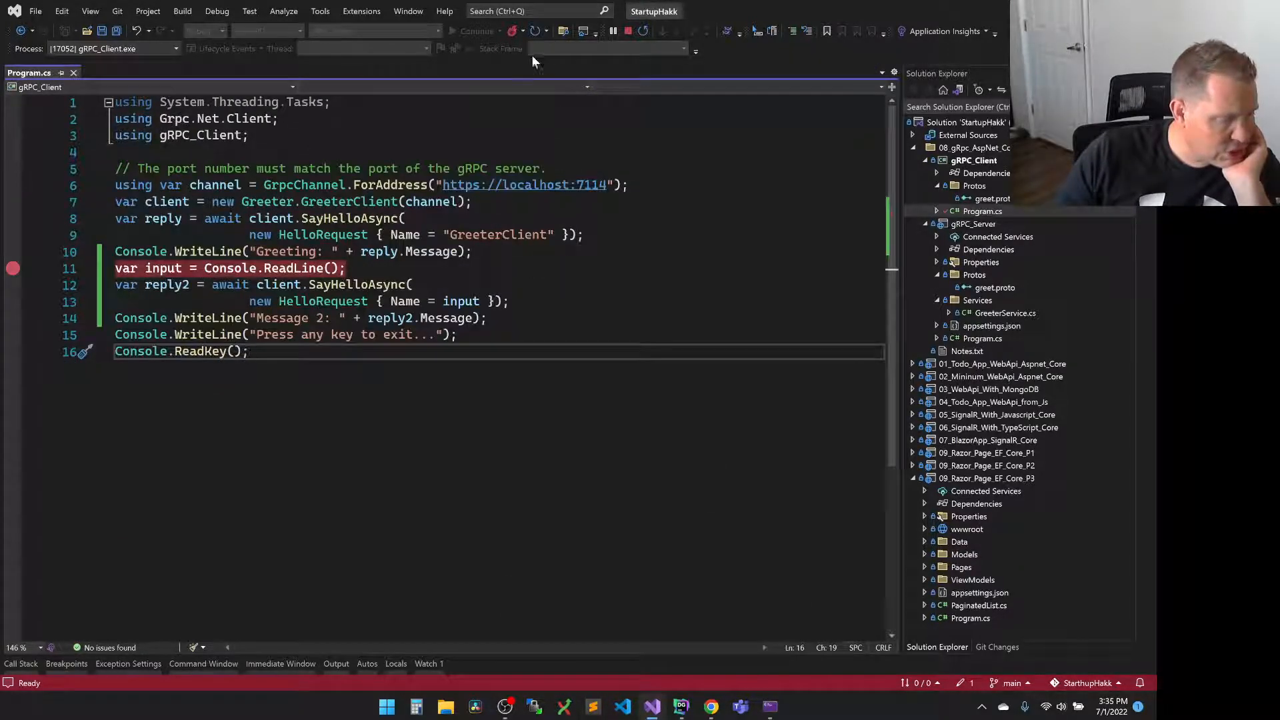
pyautogui.moveTo(773, 707)
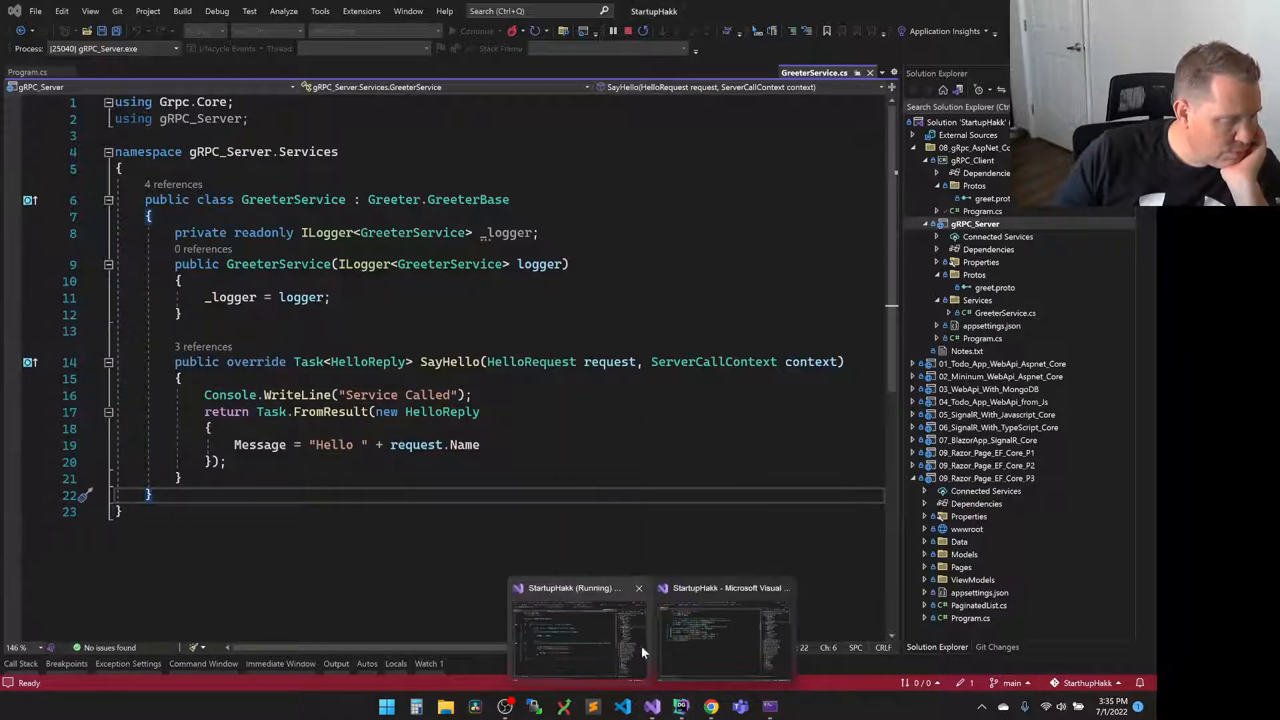
# Switch to the other Visual Studio instance after ending debugging
pyautogui.click(723, 637)
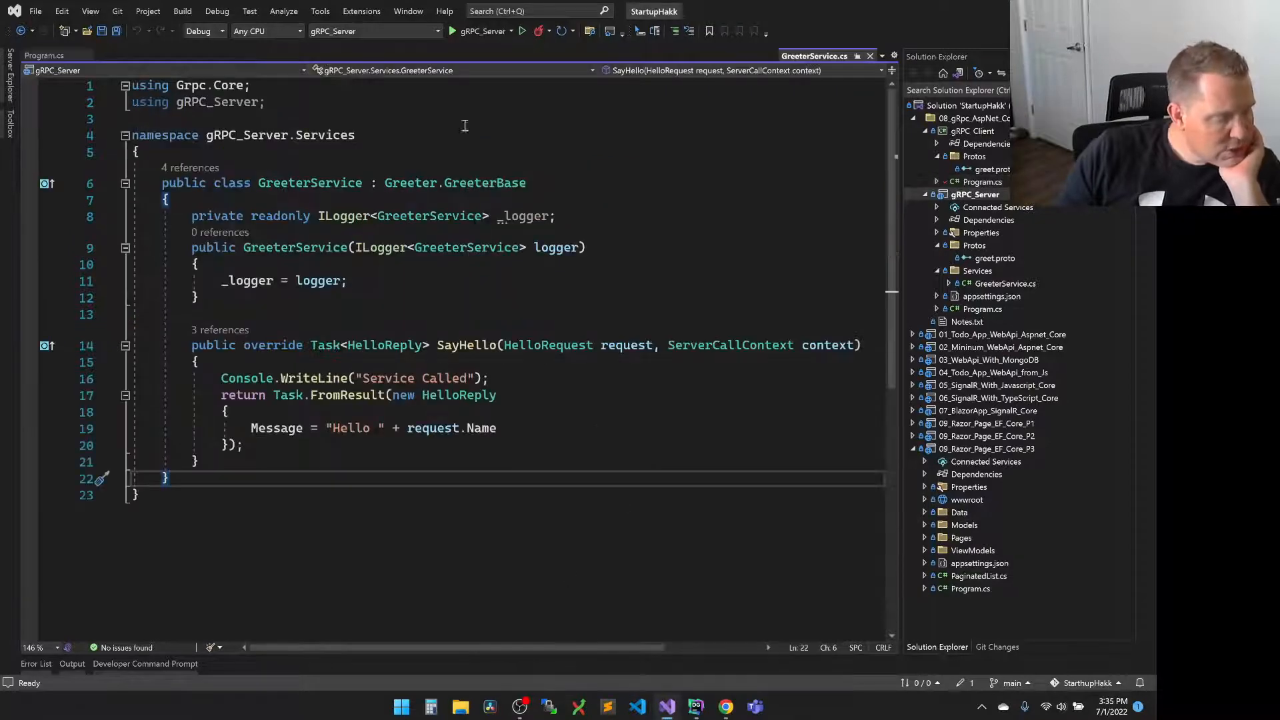
# Run the gRPC_Client project so its console prints Hello GreeterClient
pyautogui.click(452, 31)
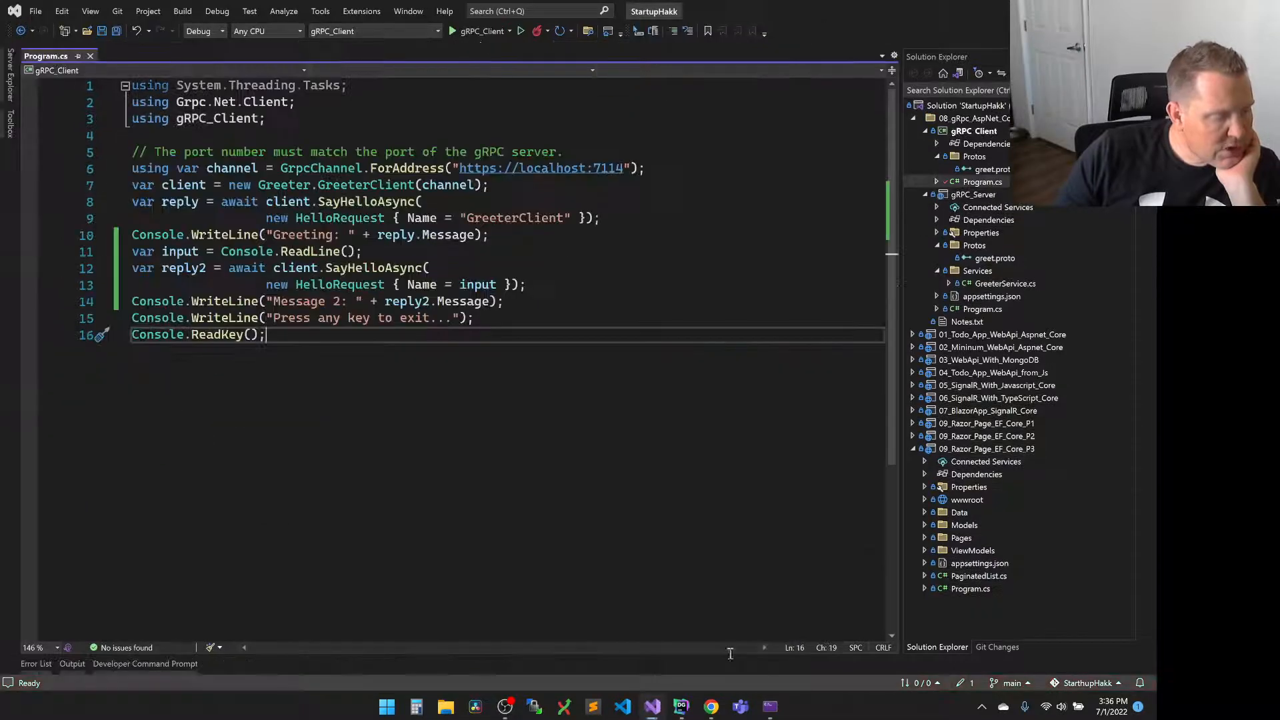
pyautogui.click(453, 31)
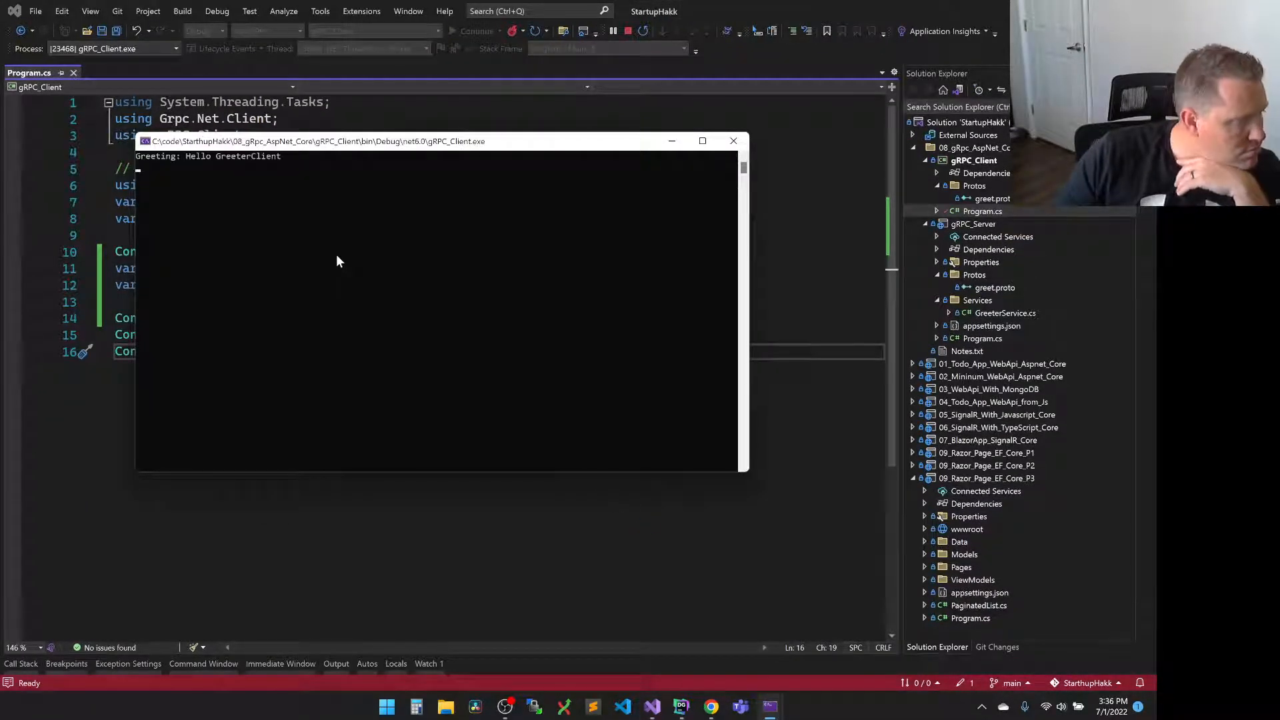
pyautogui.moveTo(773, 706)
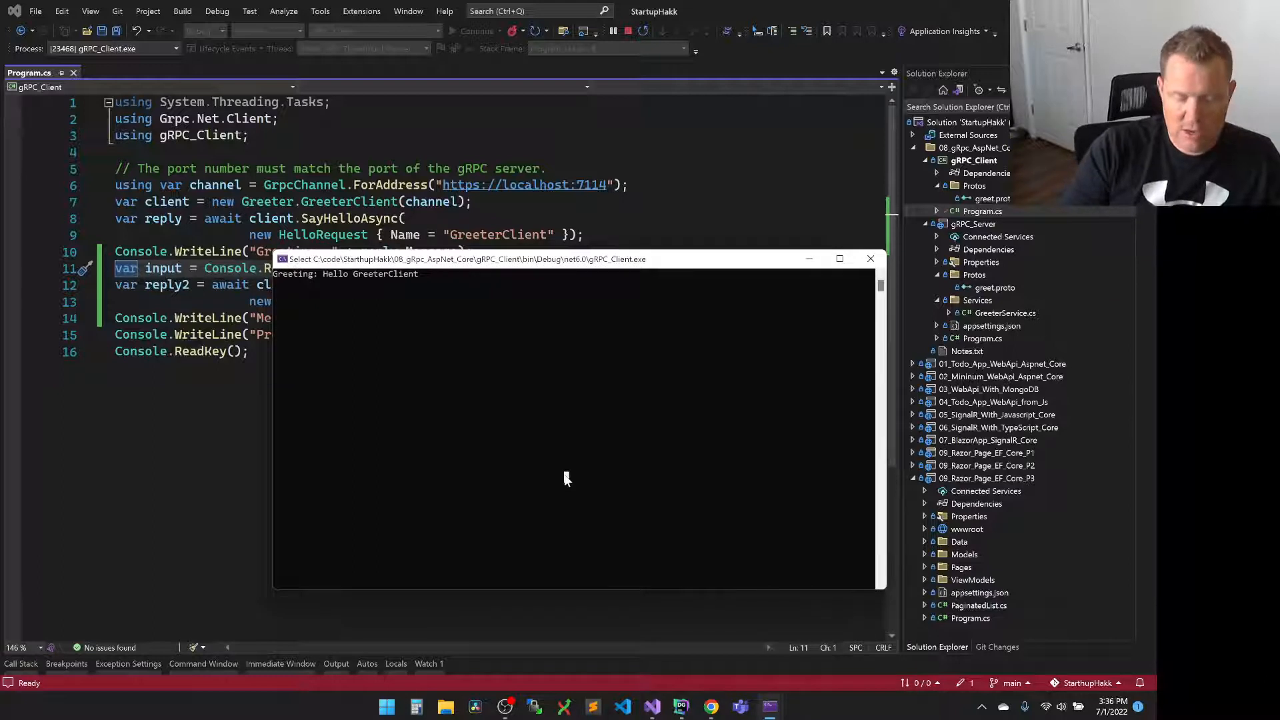
# Enter 'Star' in the client console for the Message 2 reply, then switch to the browser
pyautogui.write('StartupHakk is the best!  Like & Subscribe!')
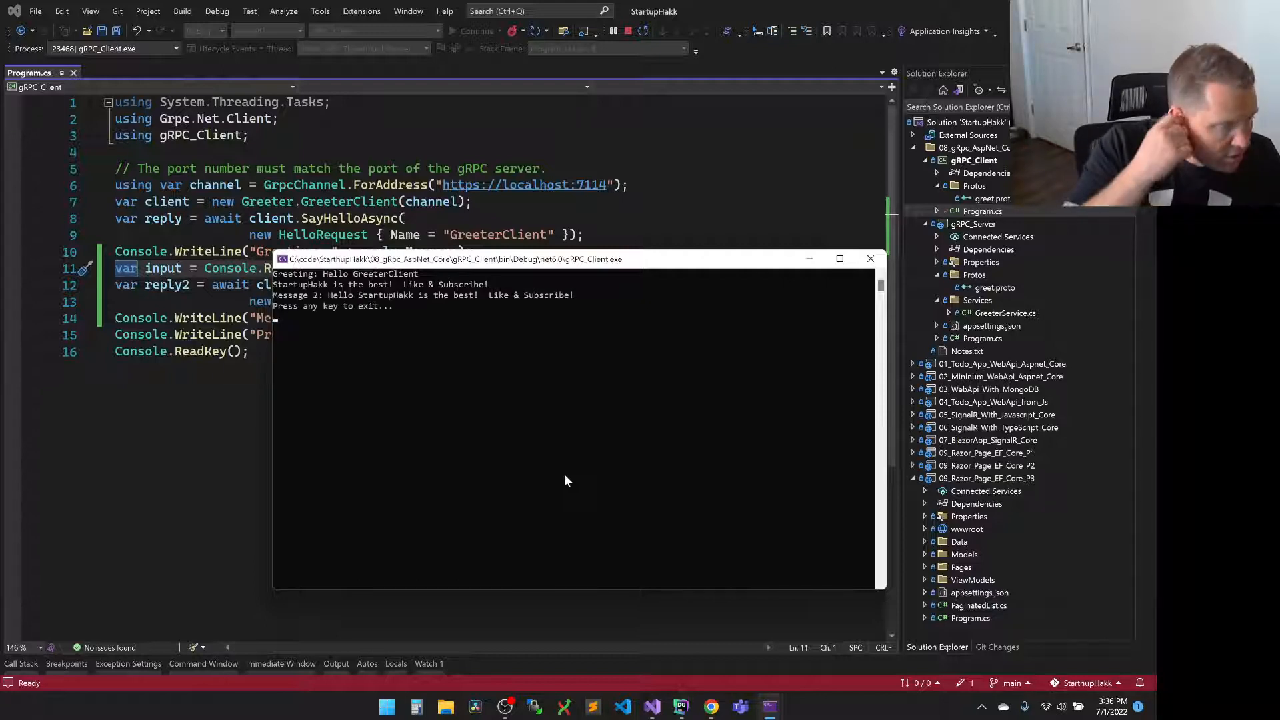
pyautogui.moveTo(365, 343)
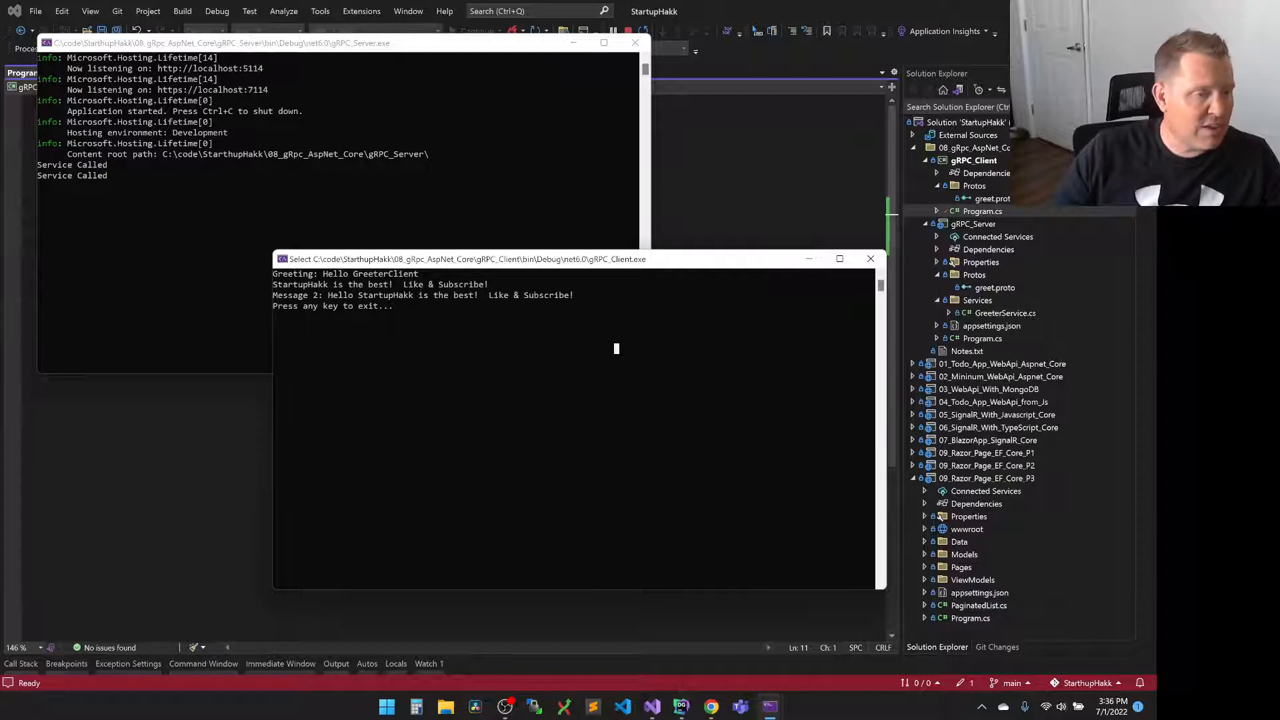
pyautogui.moveTo(711, 707)
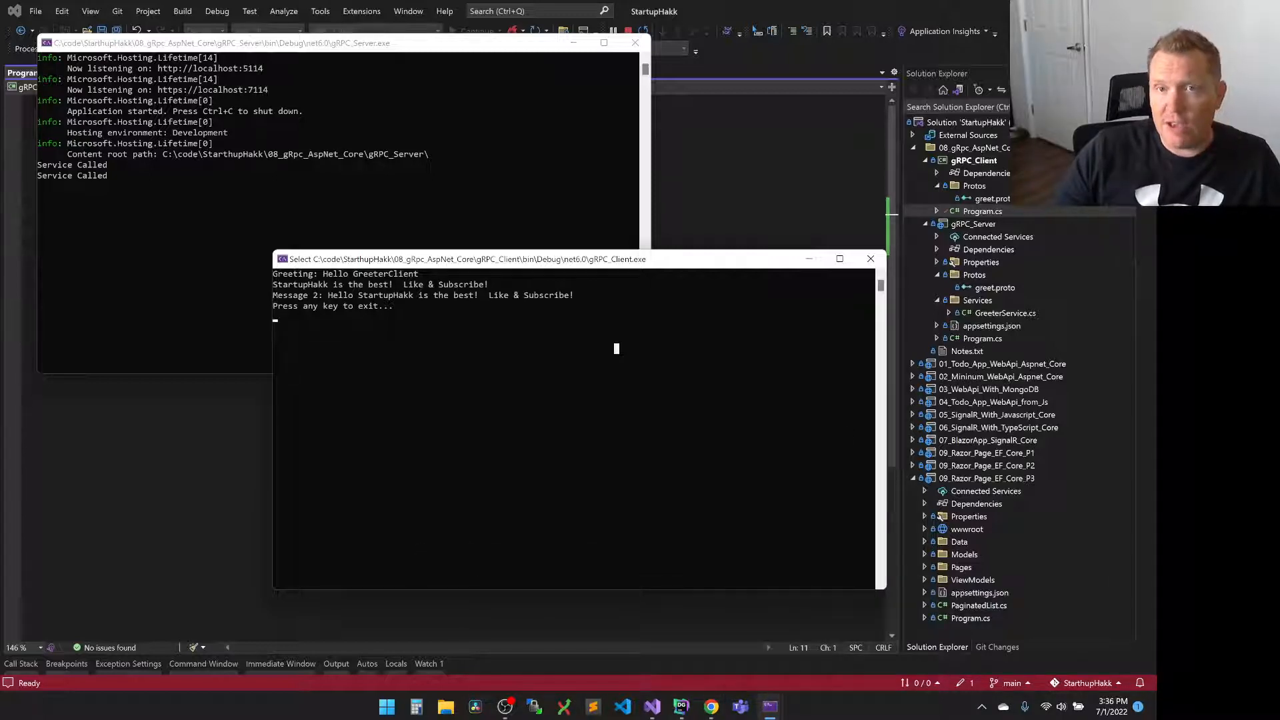
pyautogui.click(711, 707)
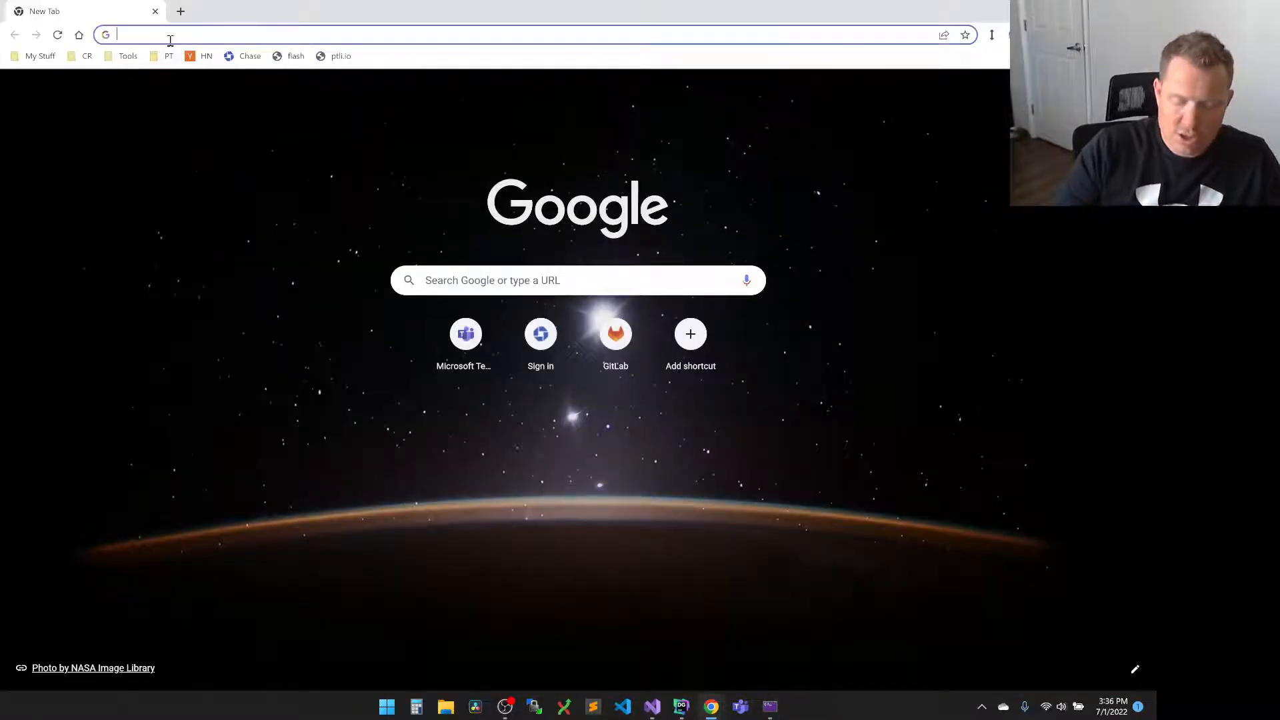
# Browse cleanphone.info and cleanrouter.com in Chrome tabs
pyautogui.write('cleanphone.info')
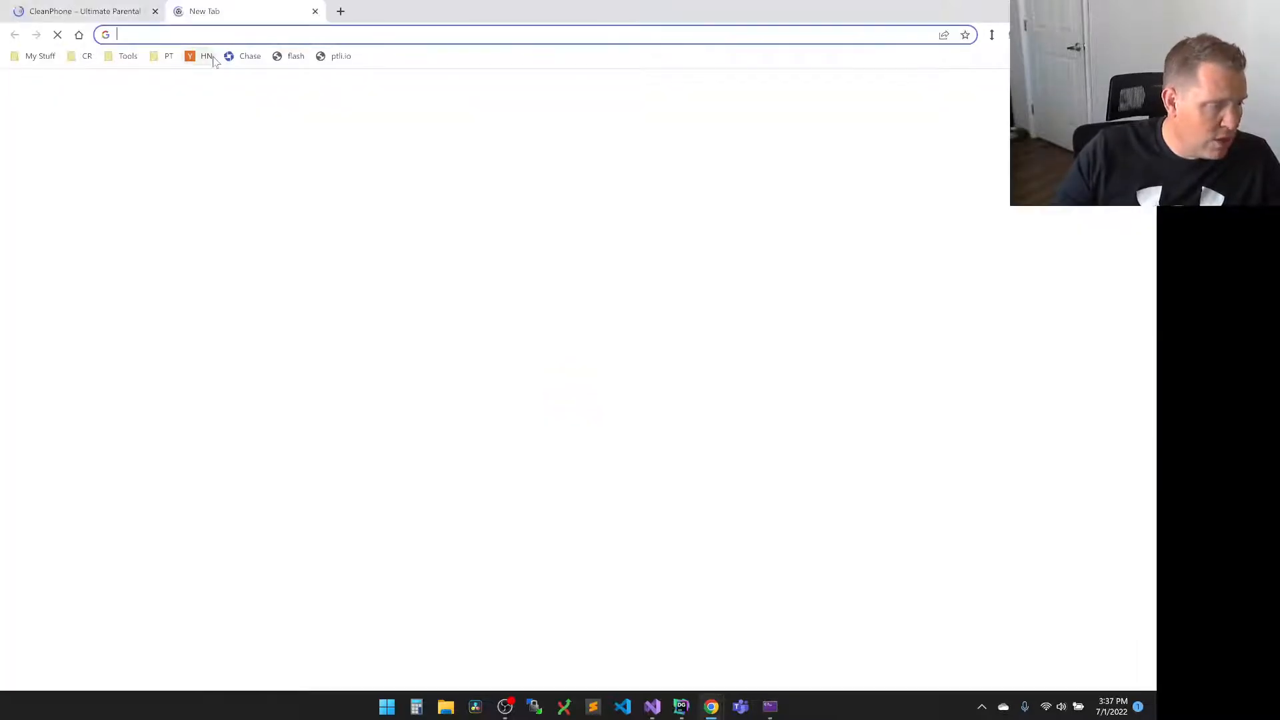
pyautogui.write('cleanrouter.com')
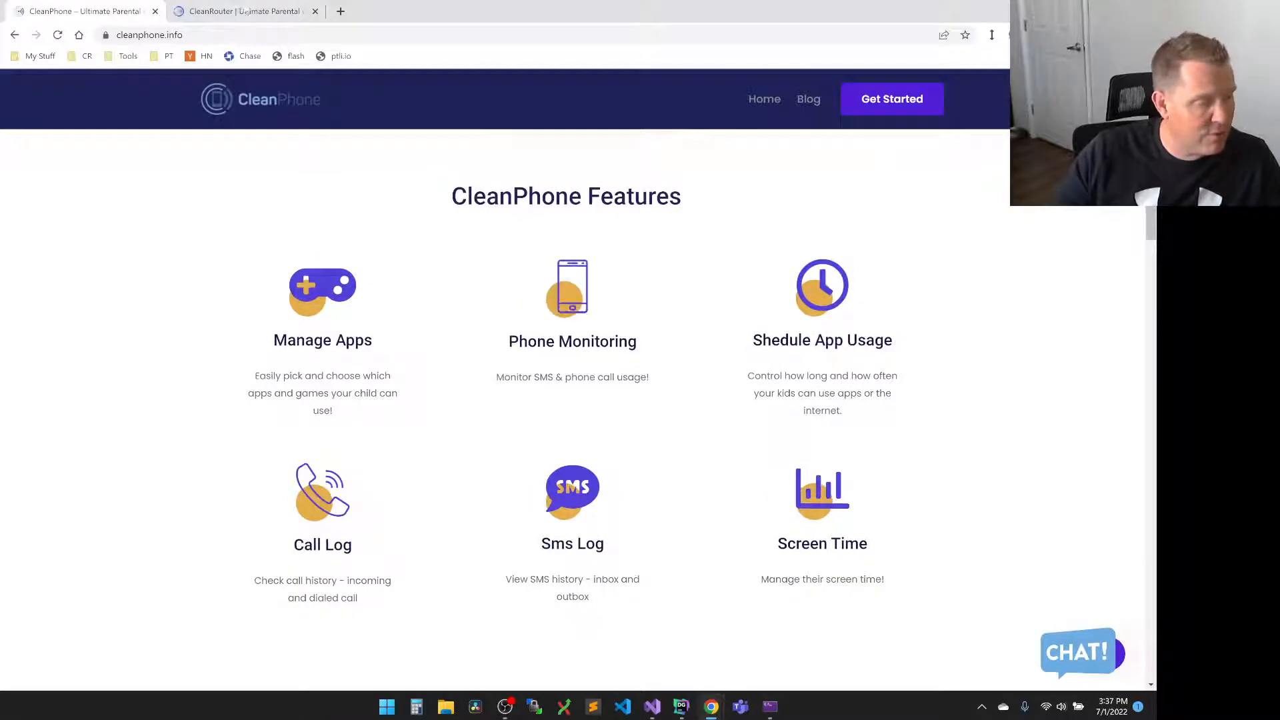
pyautogui.click(237, 11)
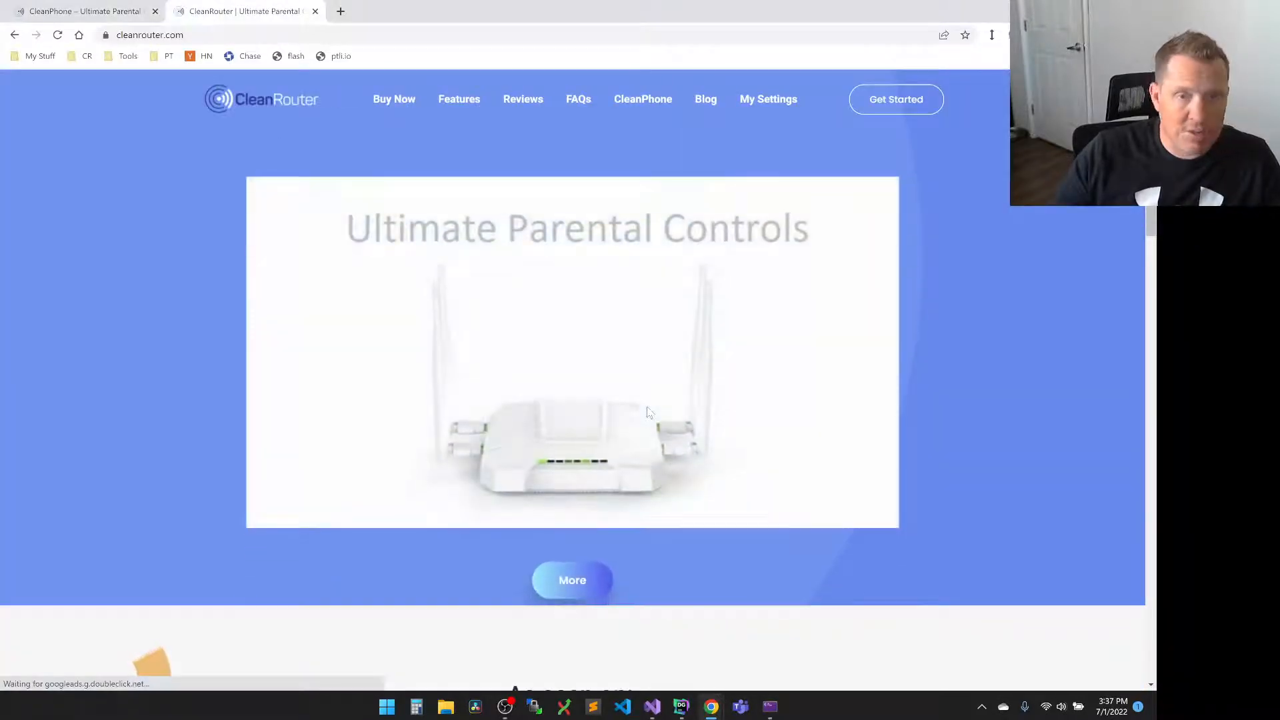
pyautogui.scroll(-3)
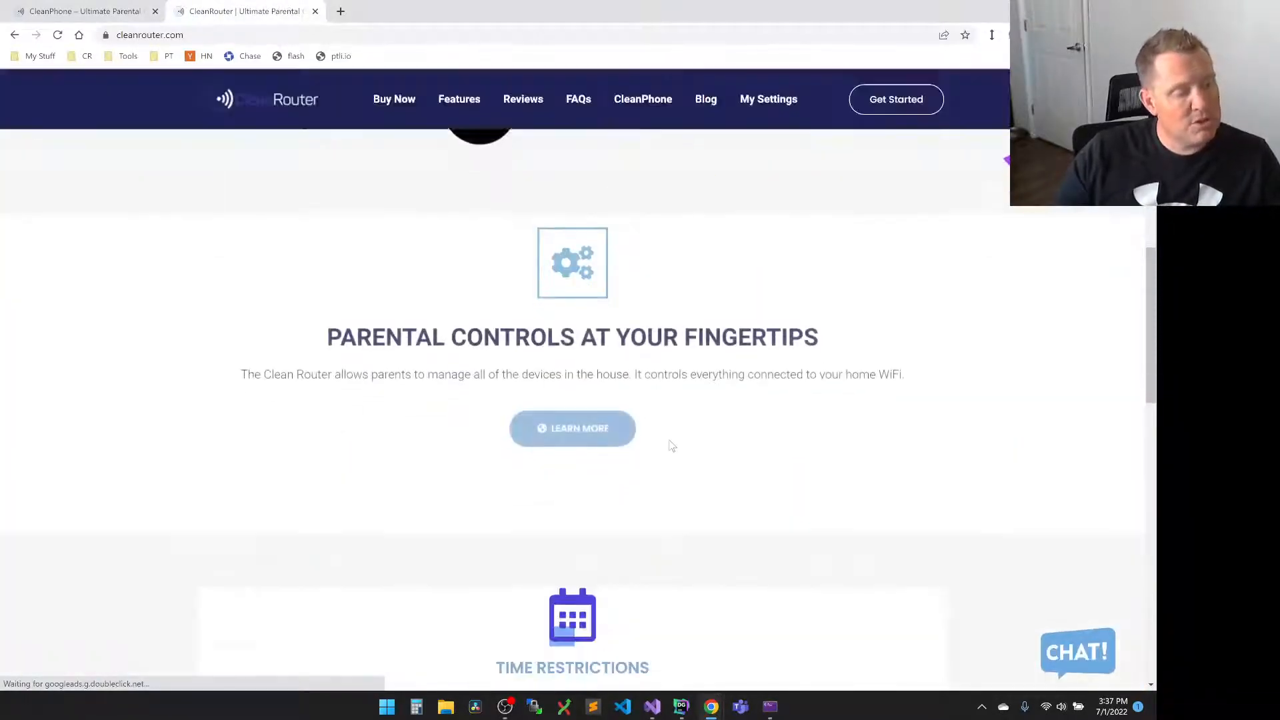
pyautogui.scroll(3)
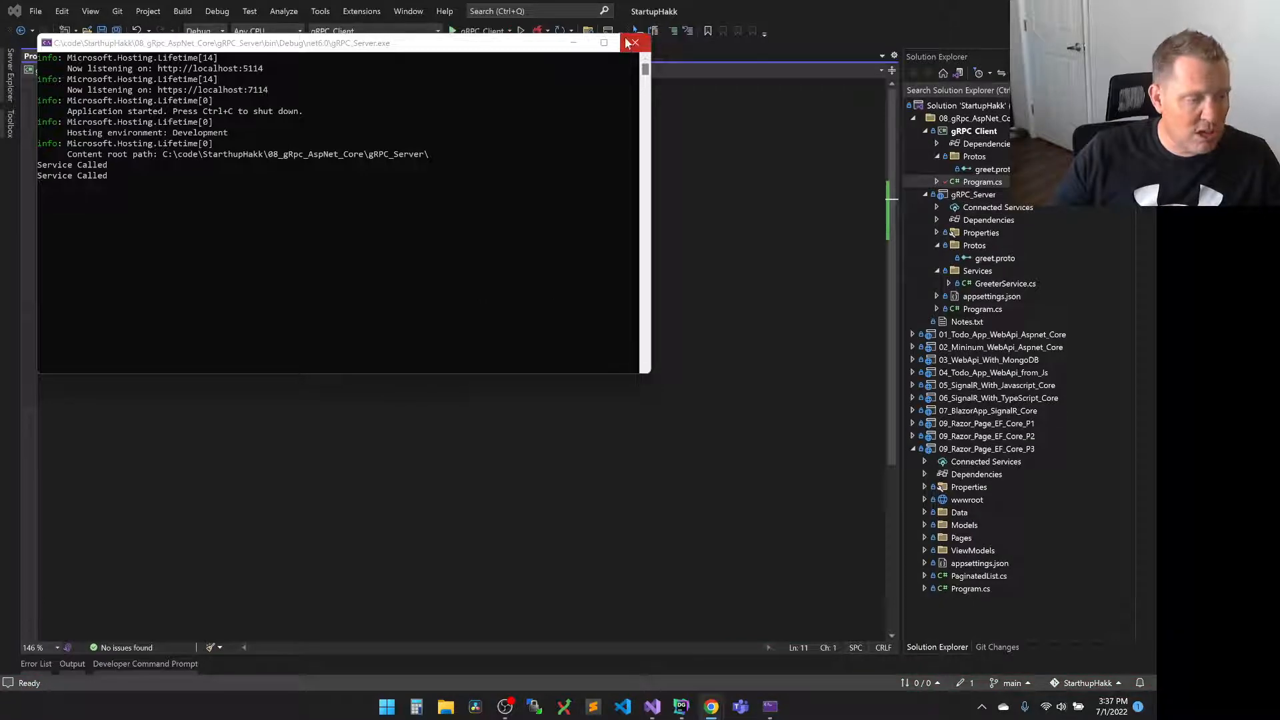
# Close the server's console window back in Visual Studio
pyautogui.click(635, 42)
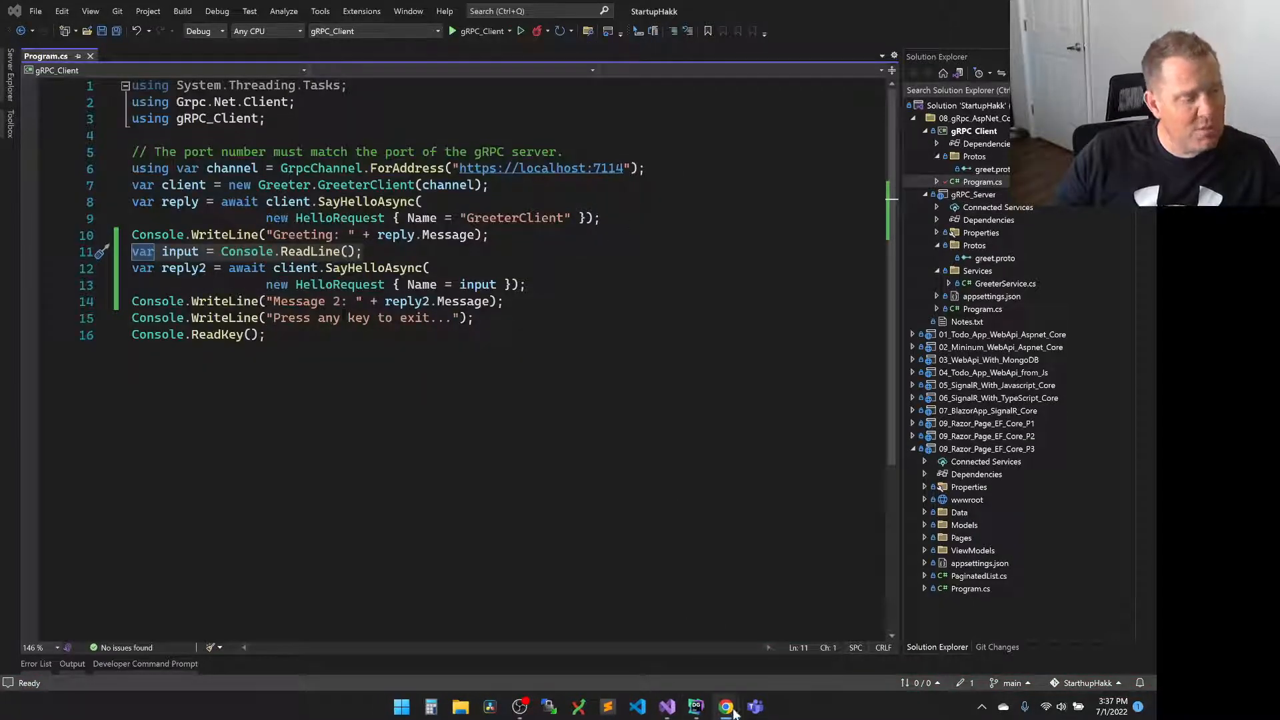